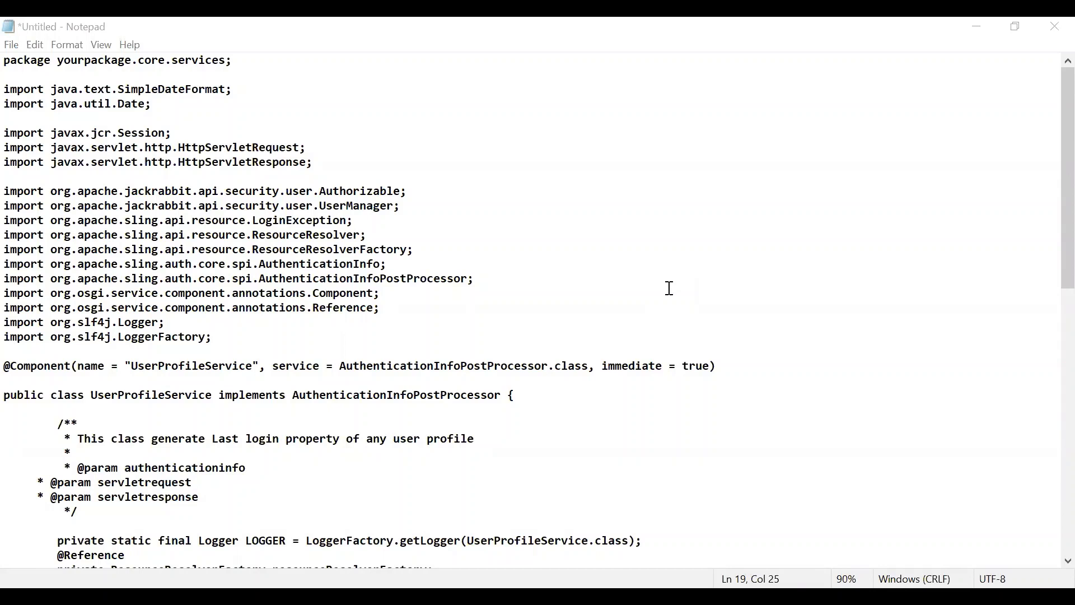
mouse_move(499, 249)
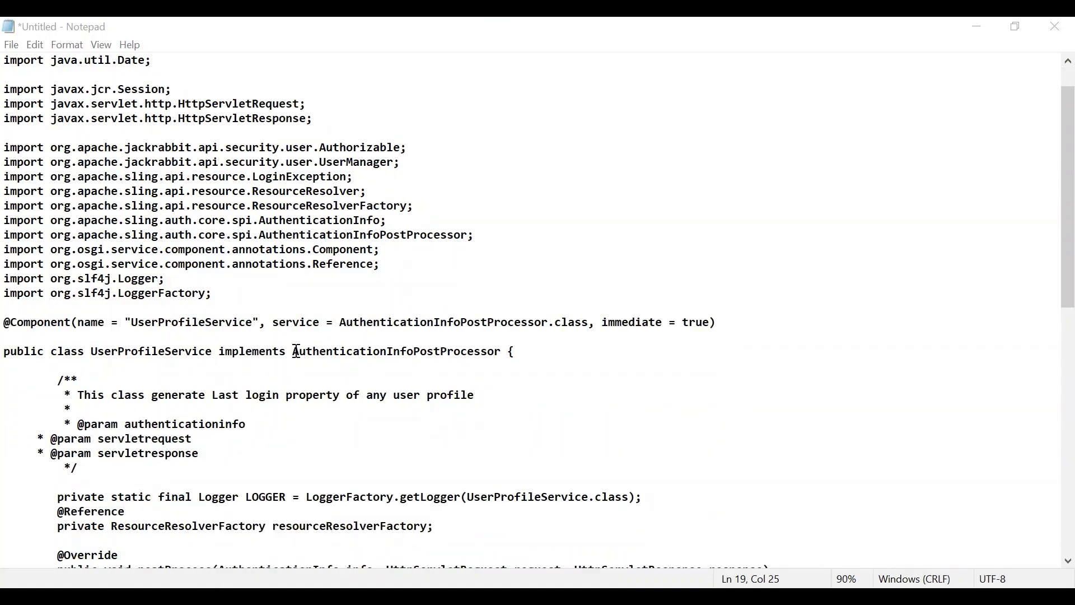
Review the AuthenticationInfoPostProcessor code: the postProcess method and its logout-skip condition
double_click(397, 351)
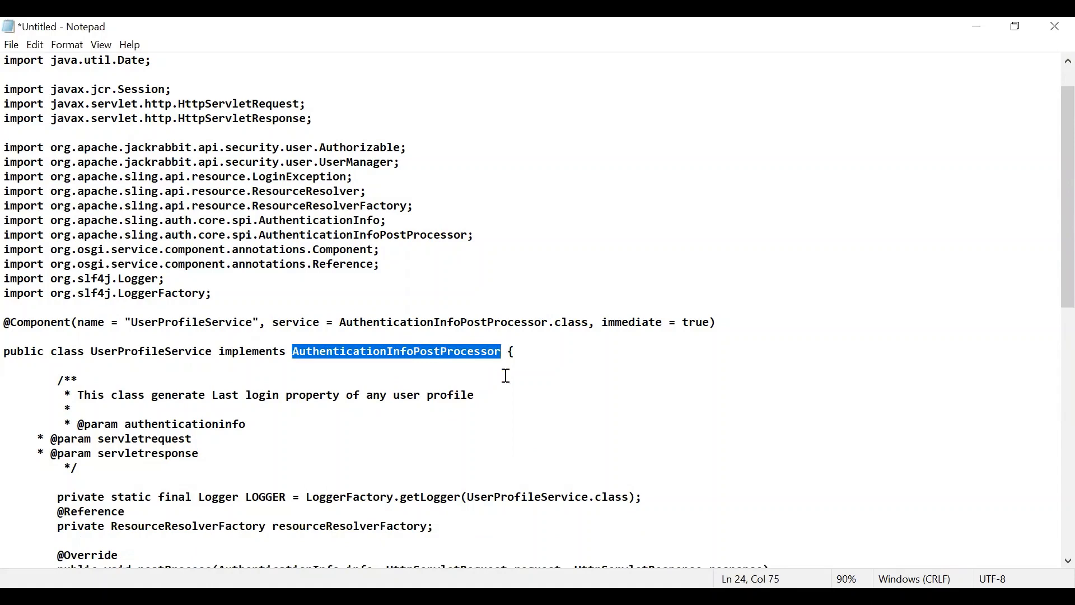
scroll(down, 3)
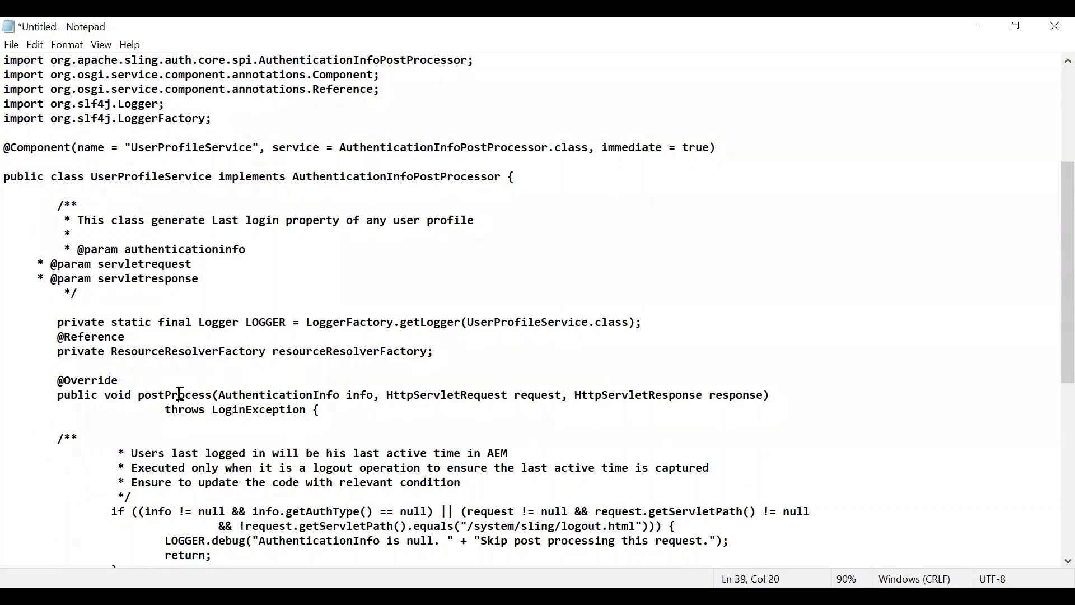
double_click(174, 263)
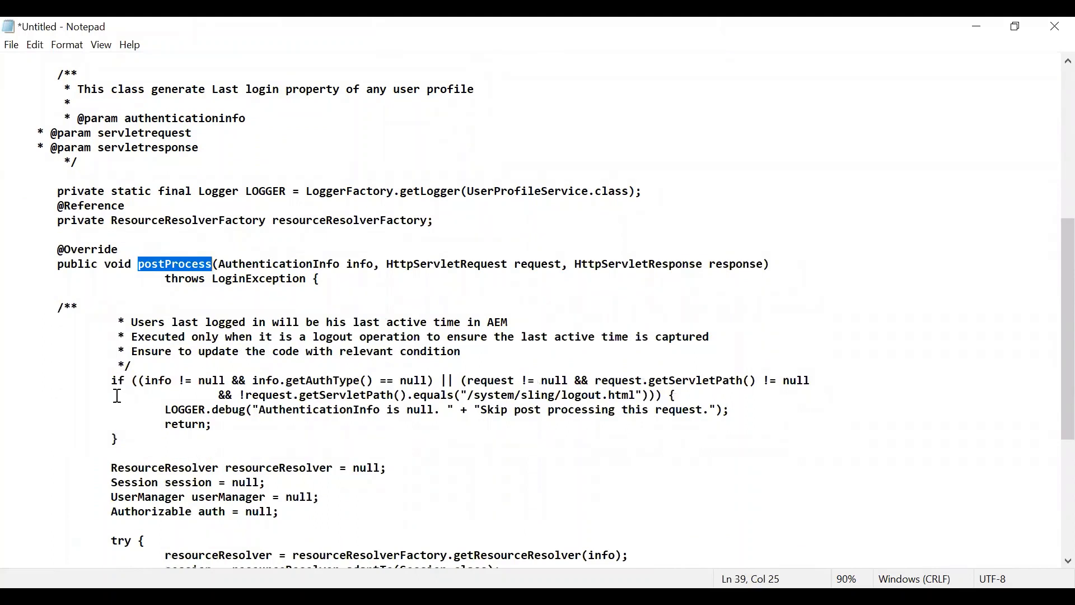
drag(137, 381, 116, 439)
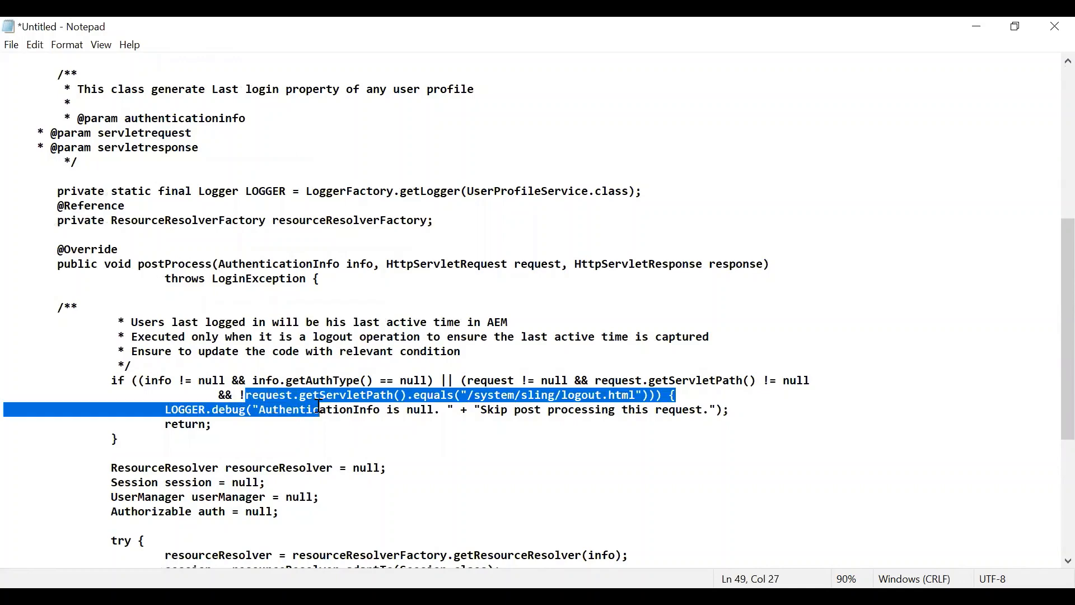
Review the code writing the SimpleDateFormat date to the profile/lastLoggedIn property
scroll(down, 3)
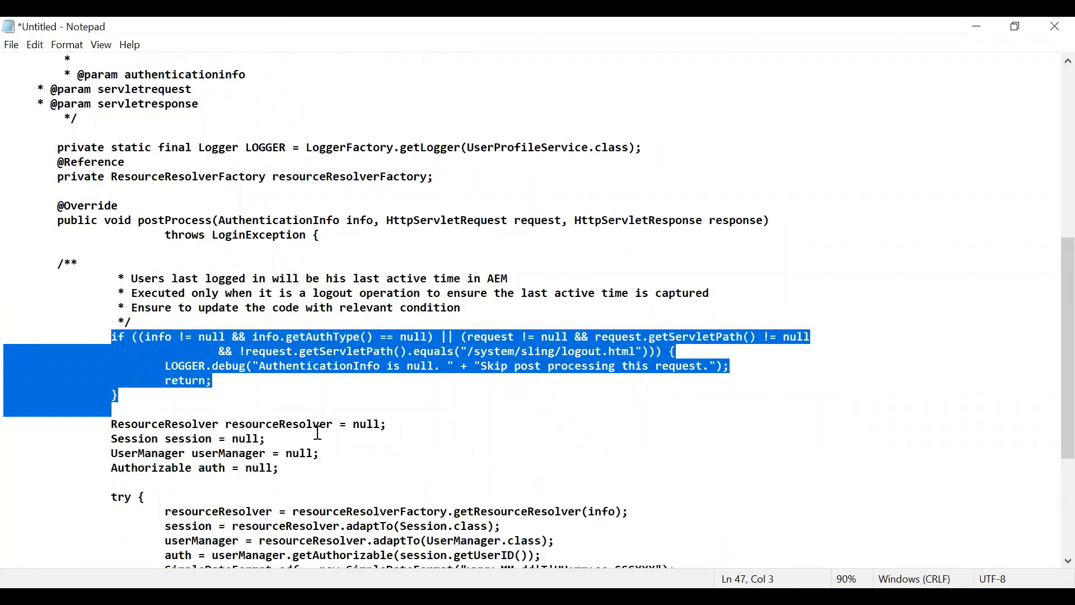
scroll(down, 3)
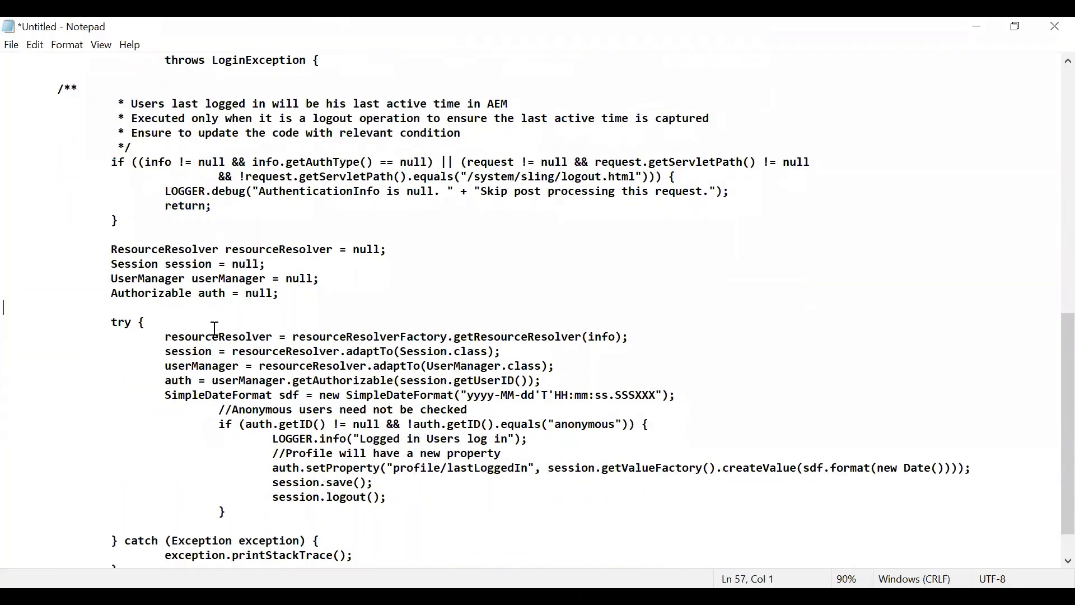
scroll(down, 3)
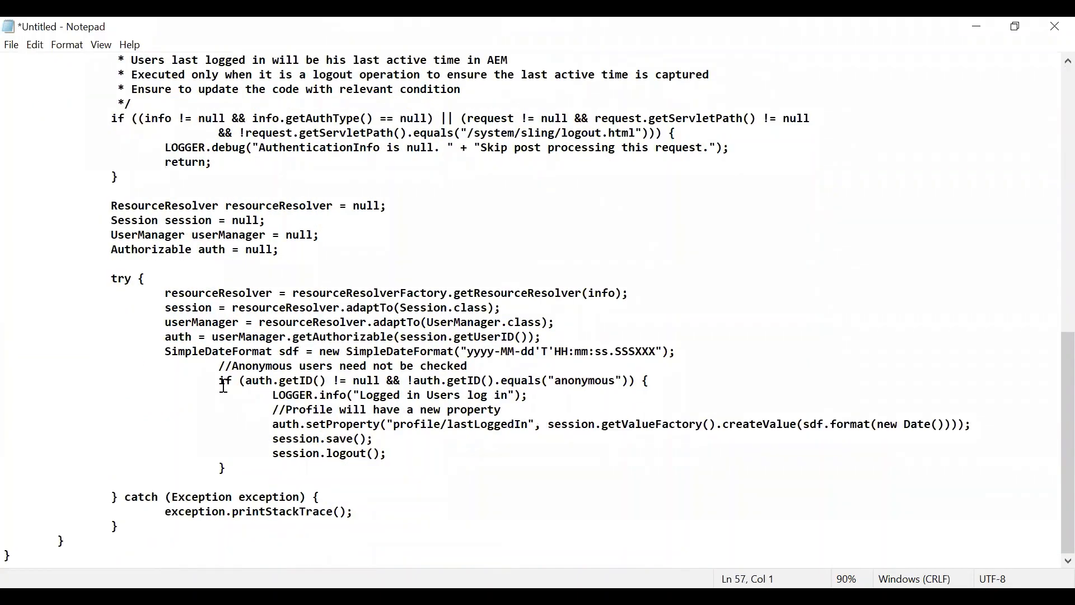
drag(218, 381, 434, 381)
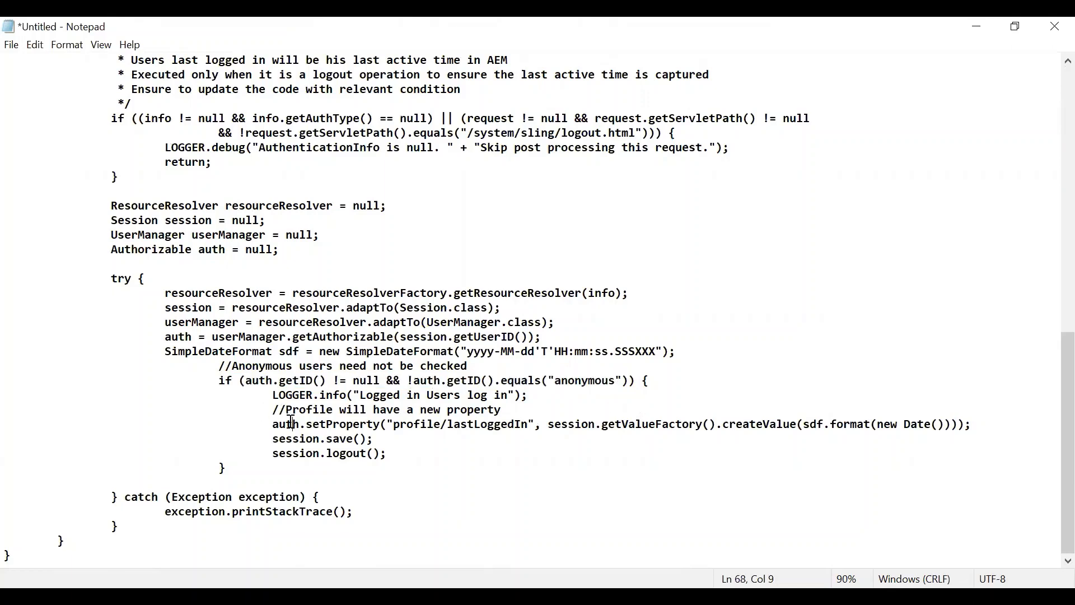
double_click(309, 424)
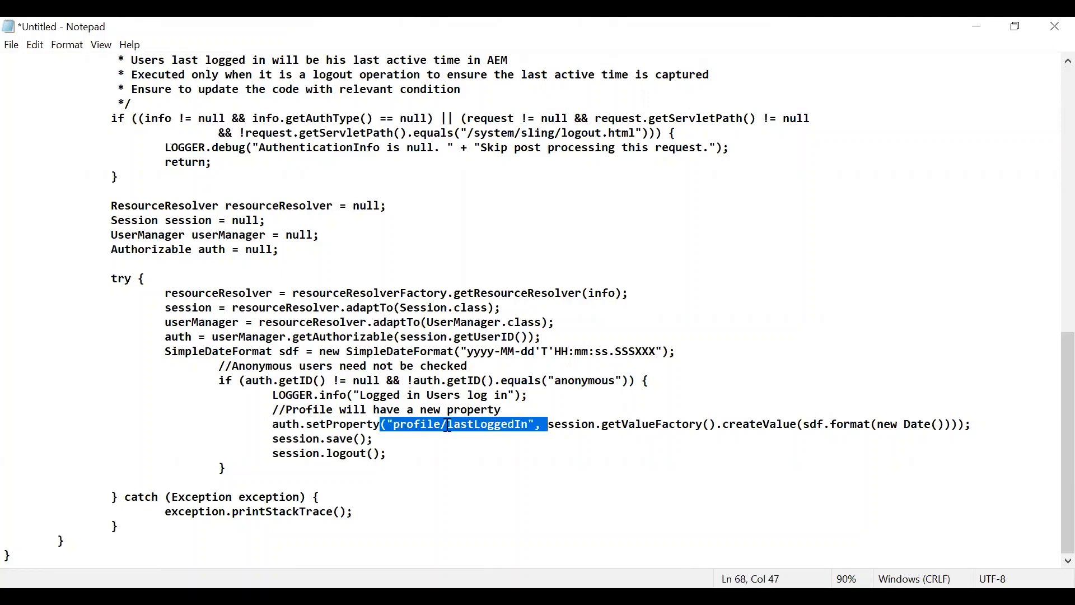
click(528, 423)
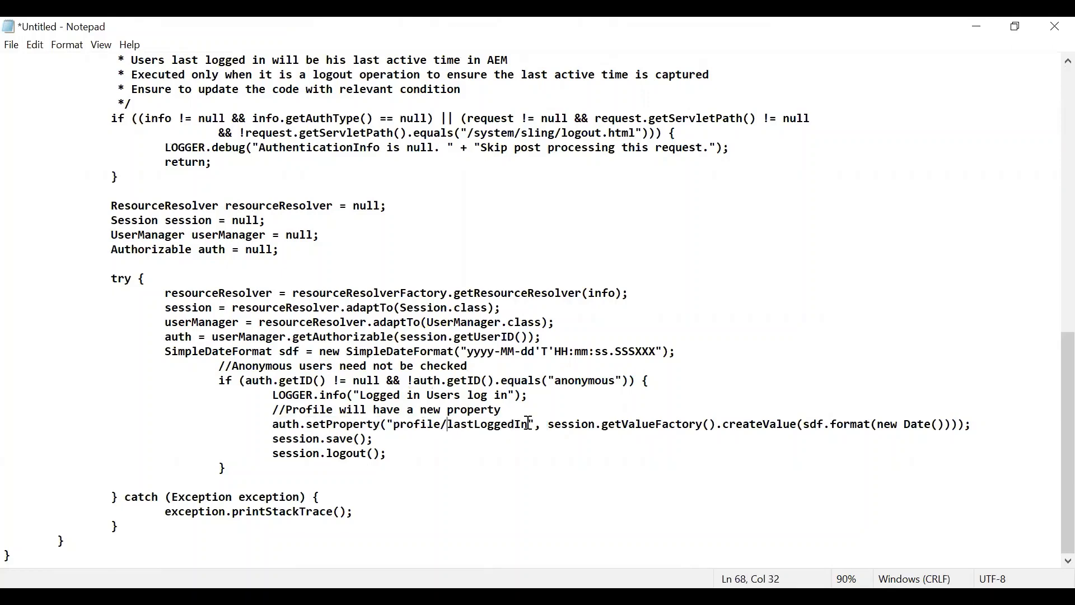
double_click(220, 351)
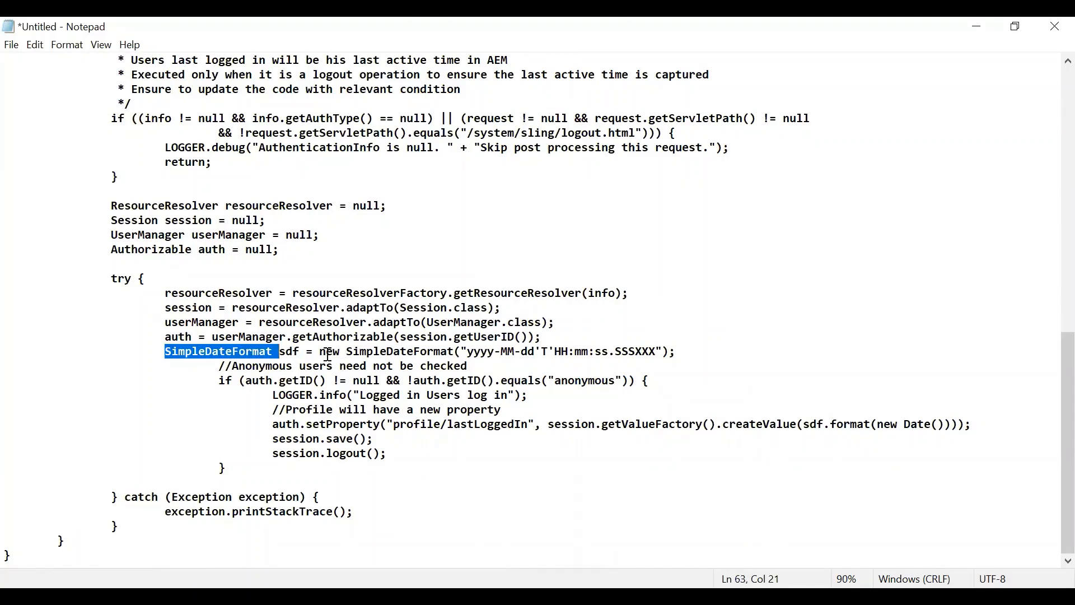
click(323, 350)
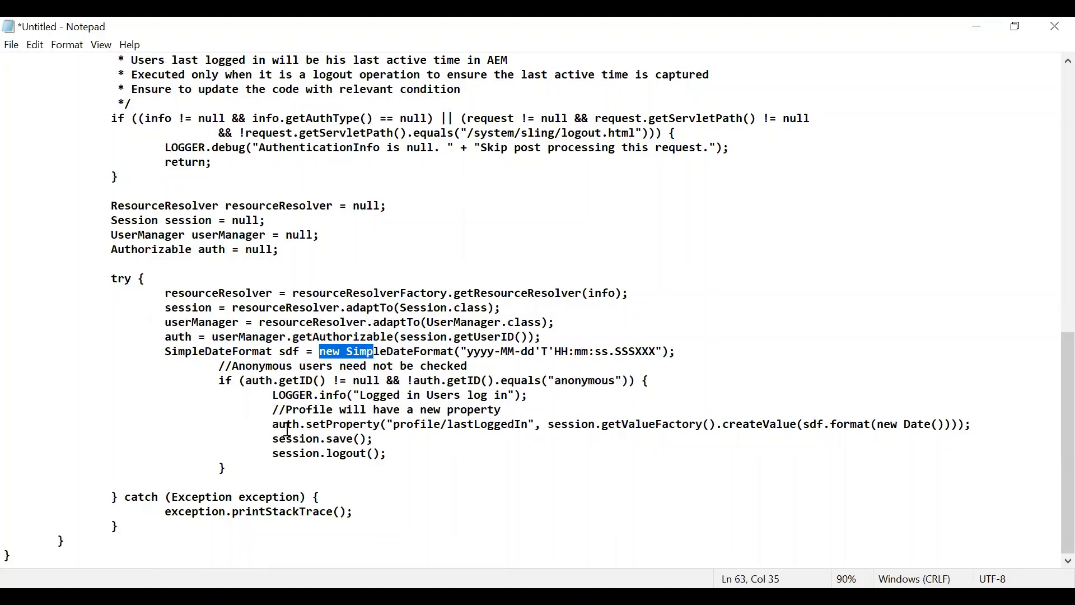
click(405, 423)
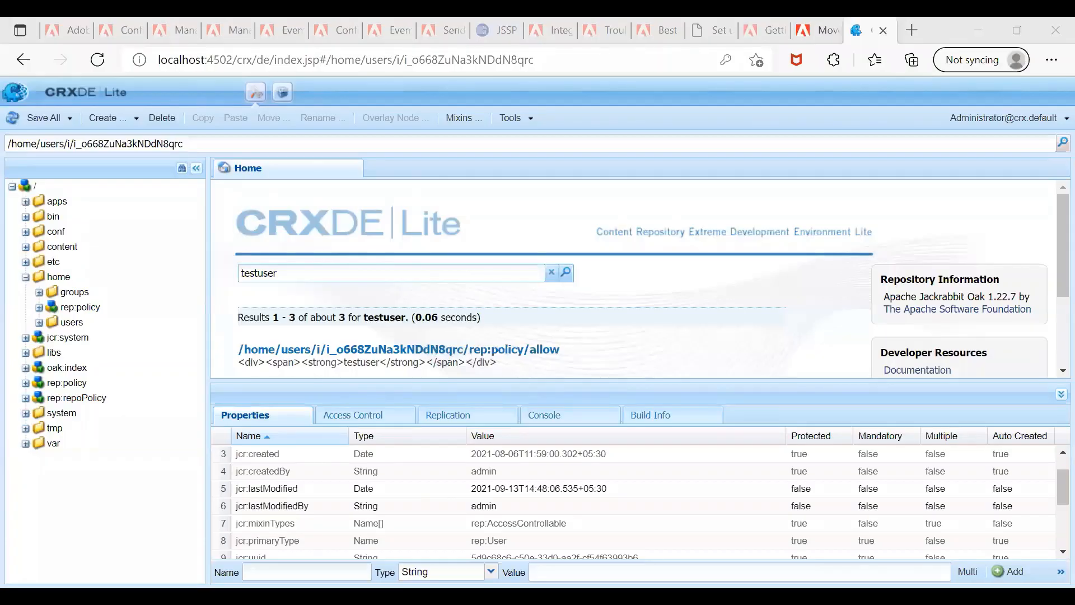
mouse_move(609, 365)
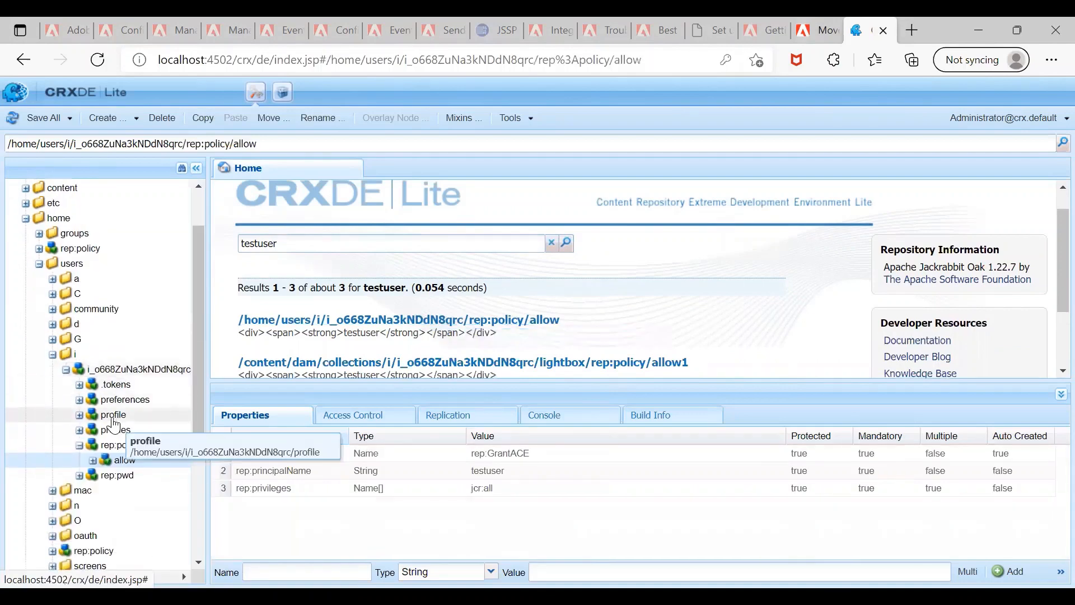
Show the test user's profile node with its lastLoggedIn property in CRXDE Lite
click(112, 415)
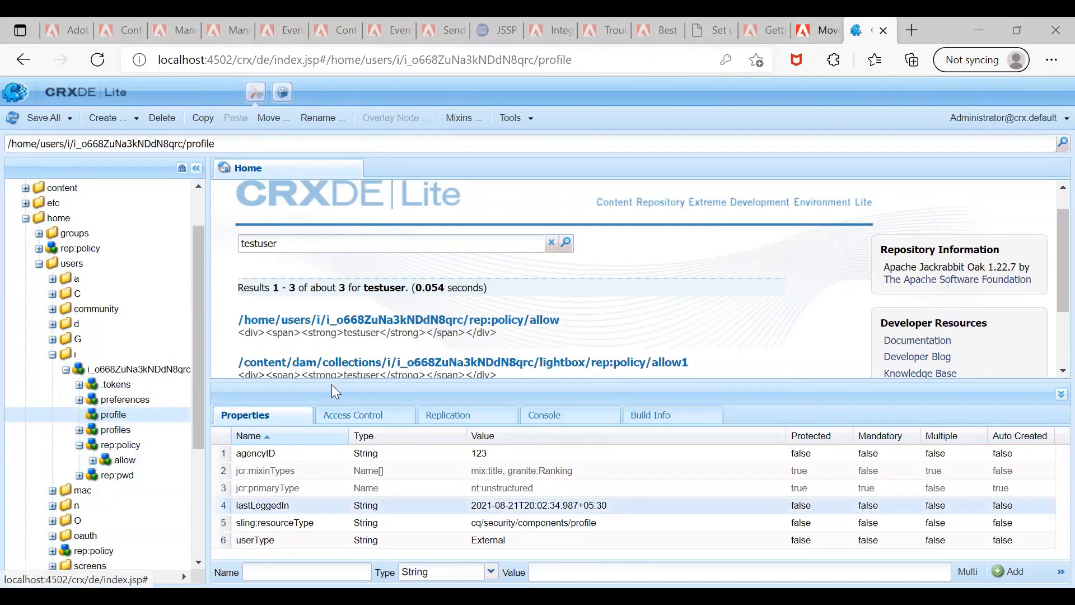
double_click(539, 505)
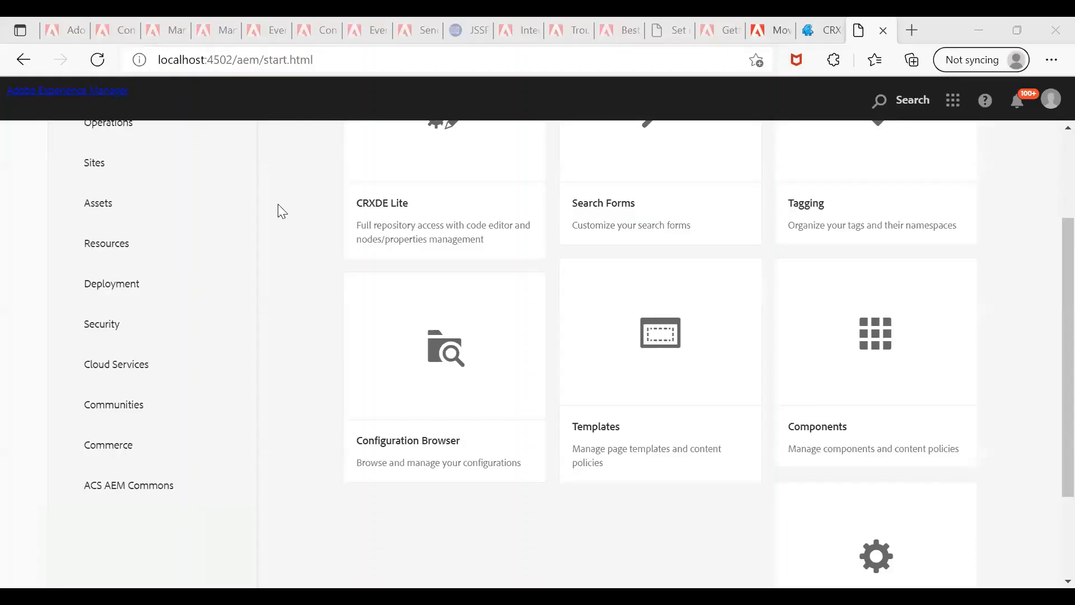
mouse_move(102, 323)
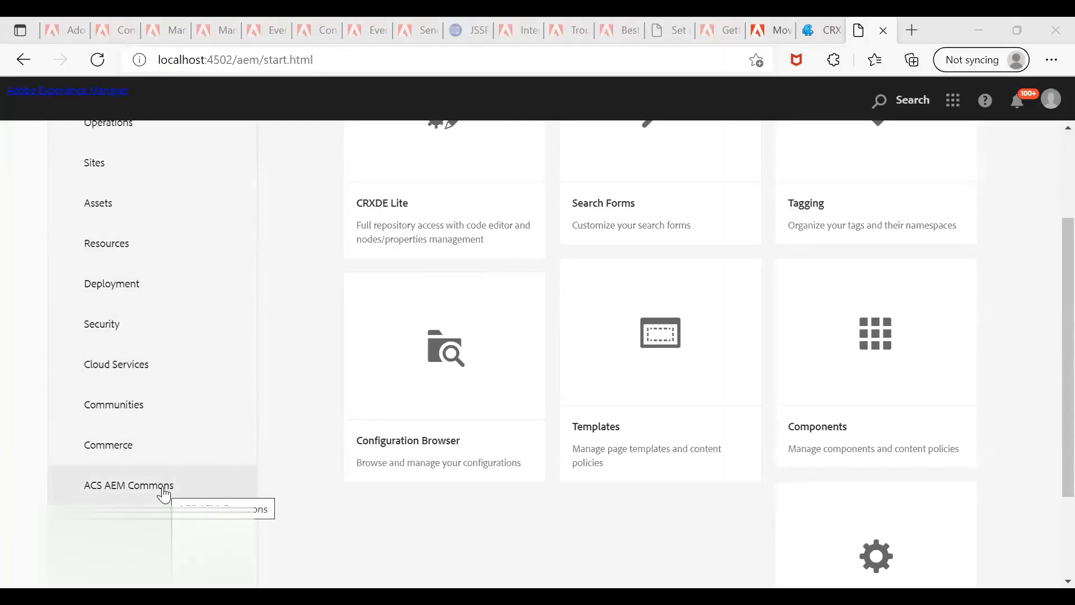
Add a new ACS AEM Commons report titled LastLoggedIN from the Reports tool
click(129, 485)
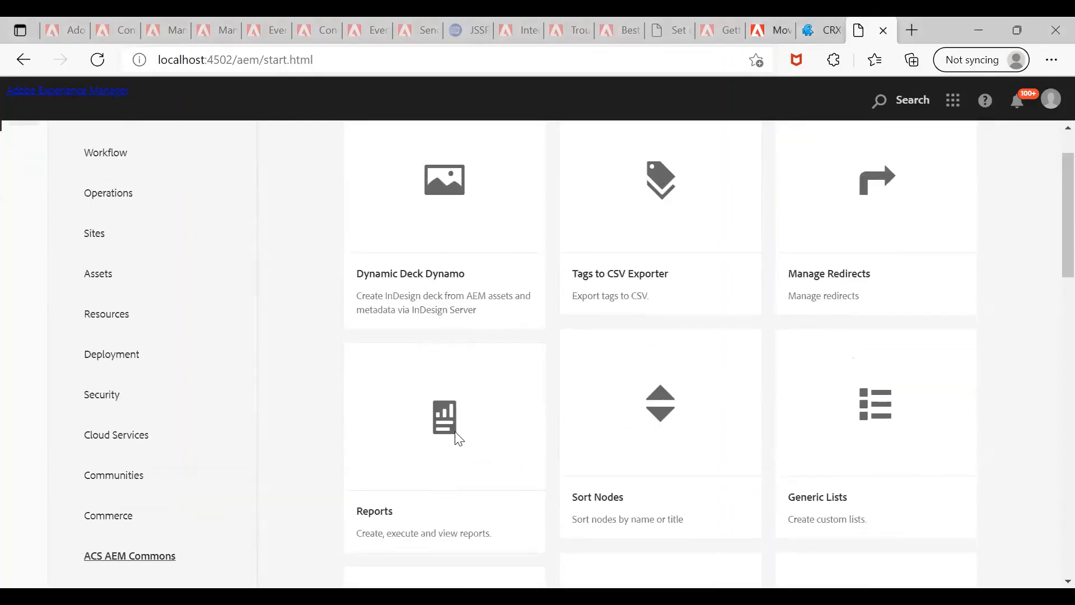
click(443, 418)
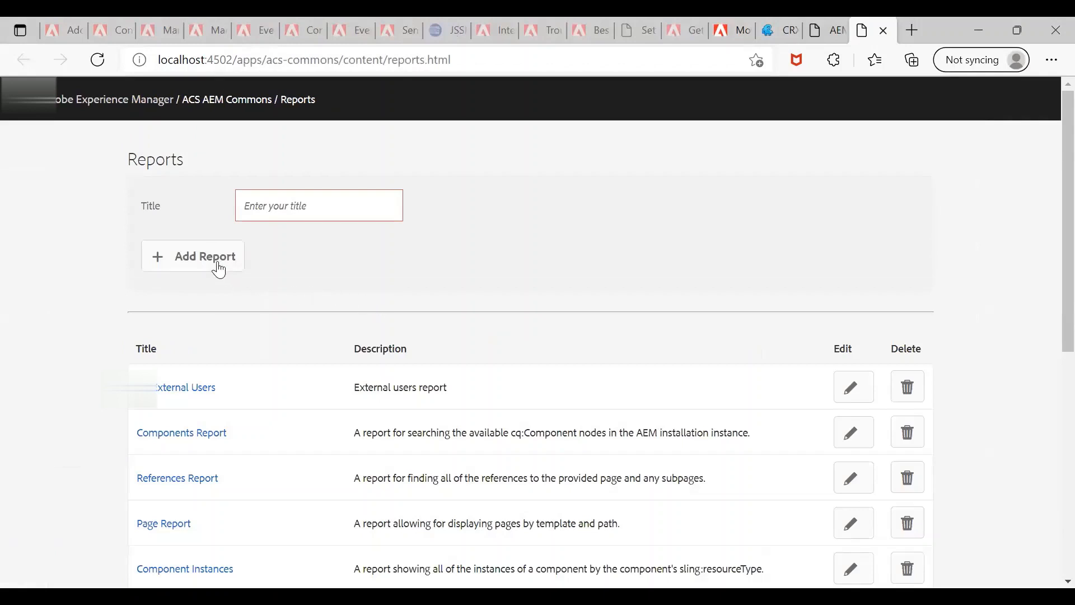
text(LastLogged)
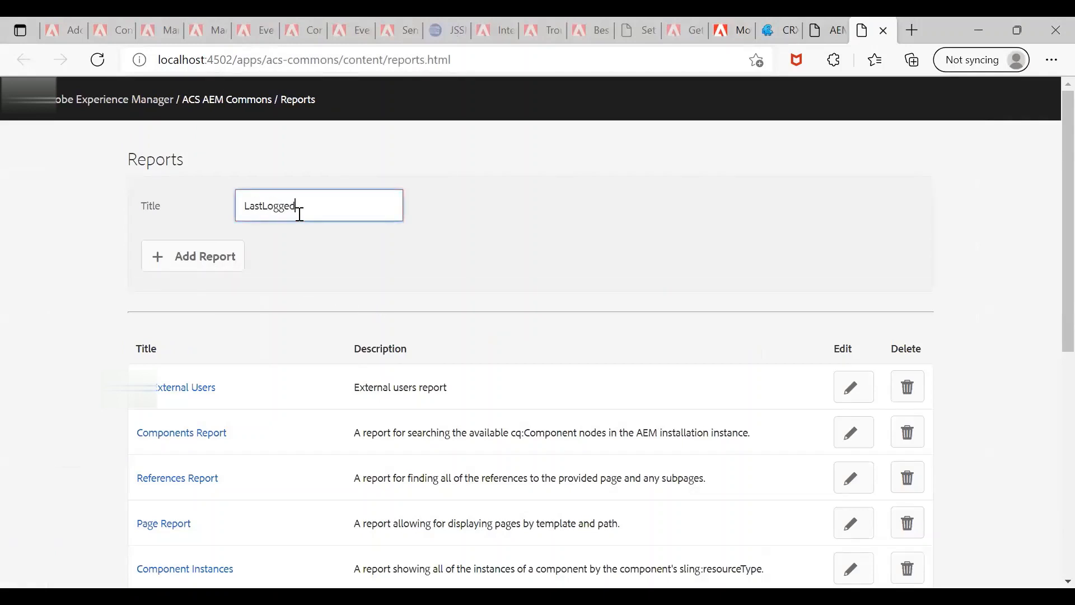
text(IN)
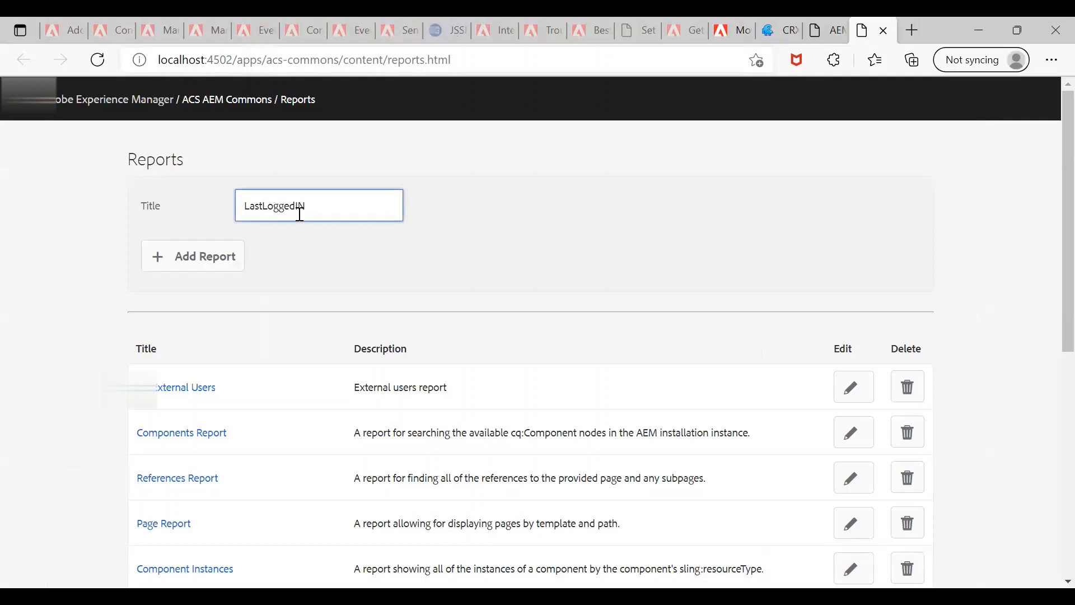
click(192, 255)
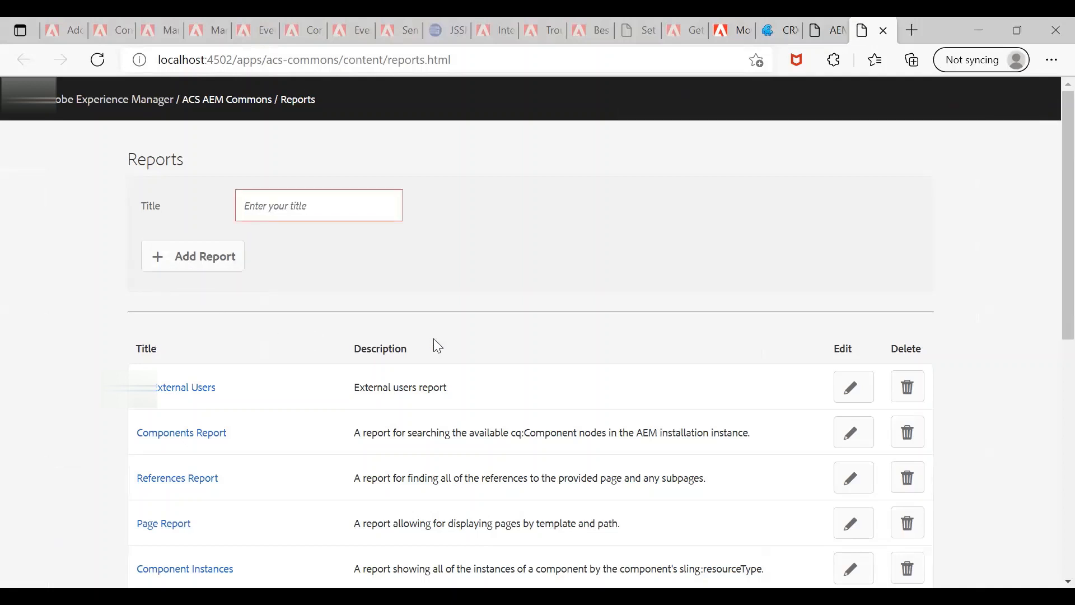
Locate the new LastLoggedIN report in the reports list
scroll(down, 3)
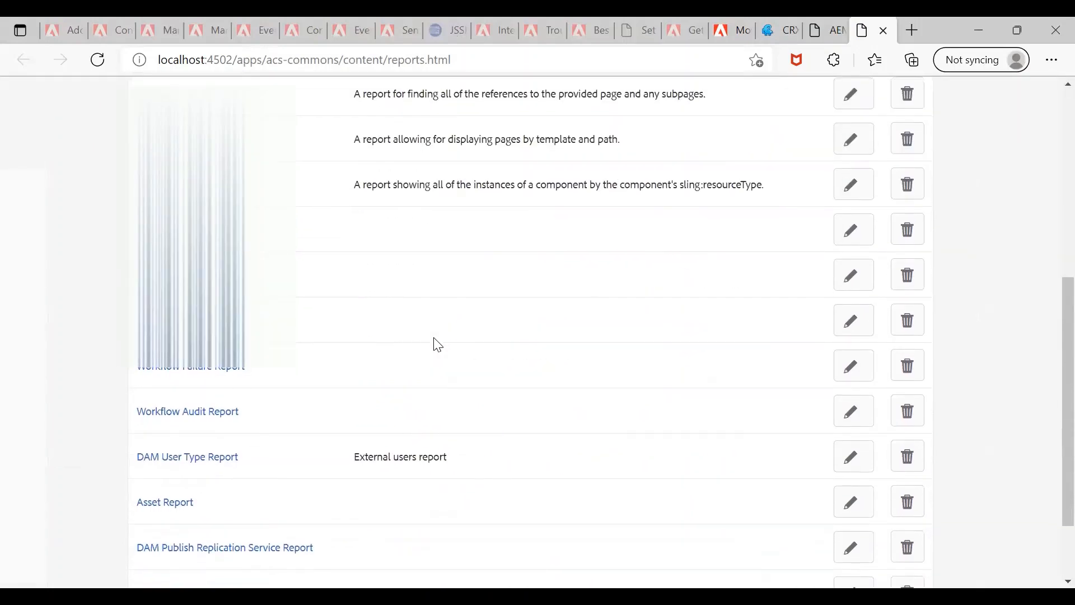
scroll(down, 3)
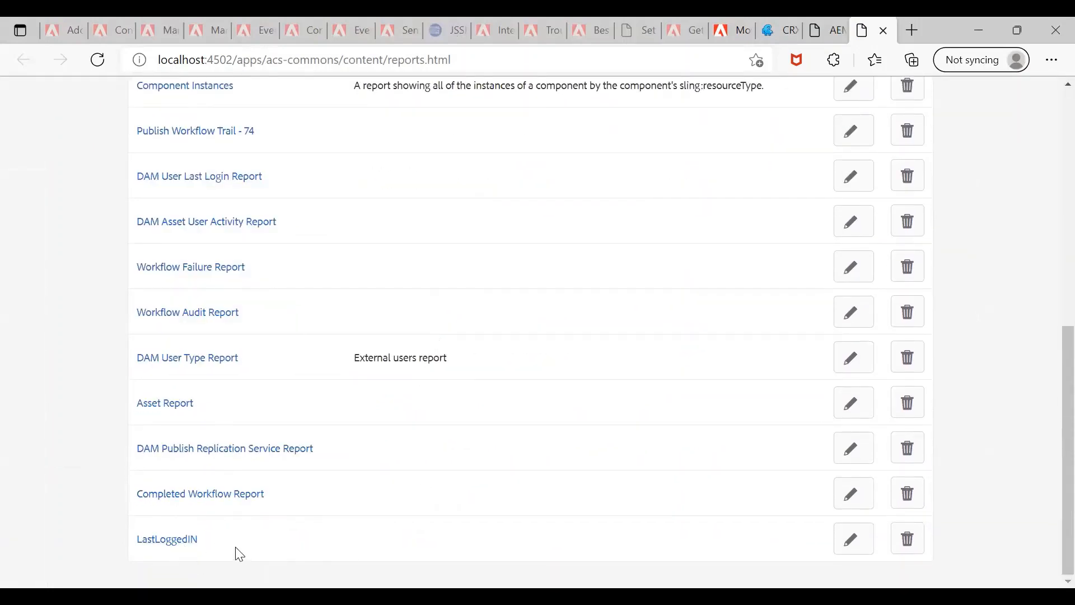
double_click(167, 538)
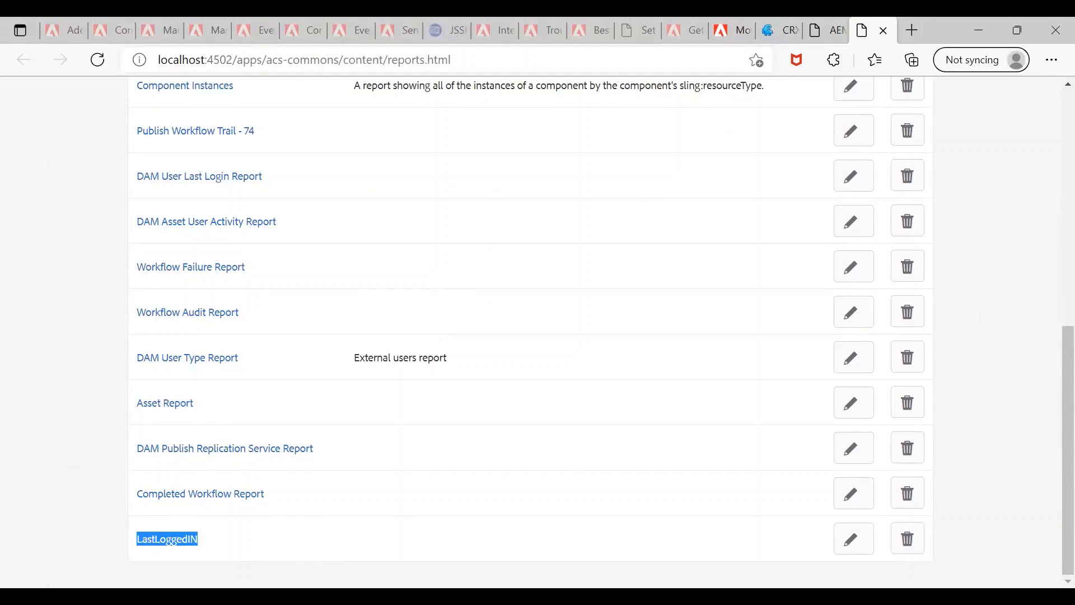
Edit the LastLoggedIN report and start adding a component to its Configuration area
click(853, 539)
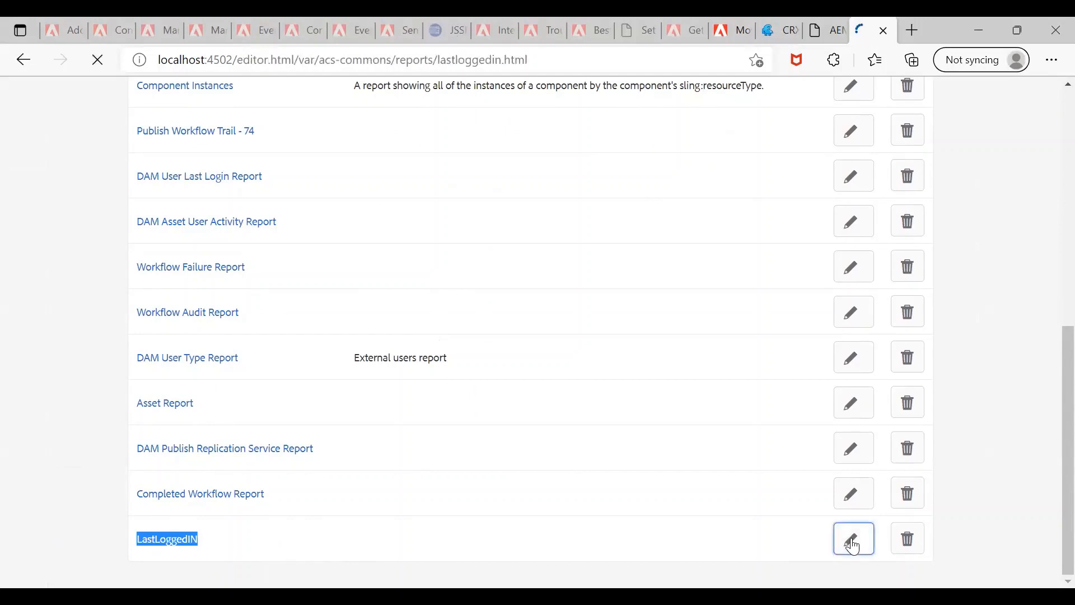
click(853, 538)
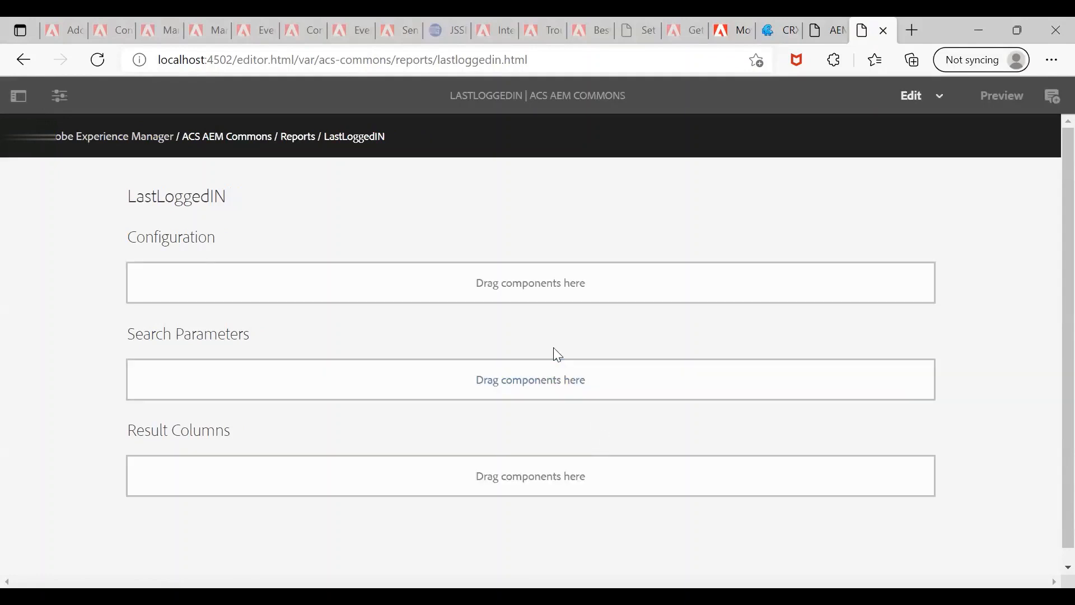
mouse_move(517, 295)
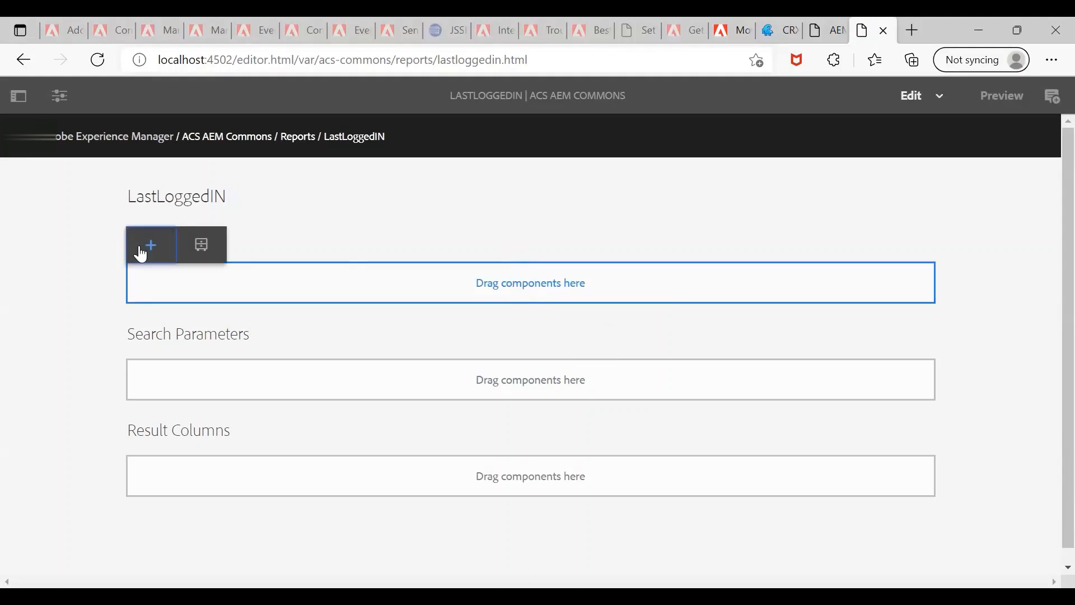
click(150, 245)
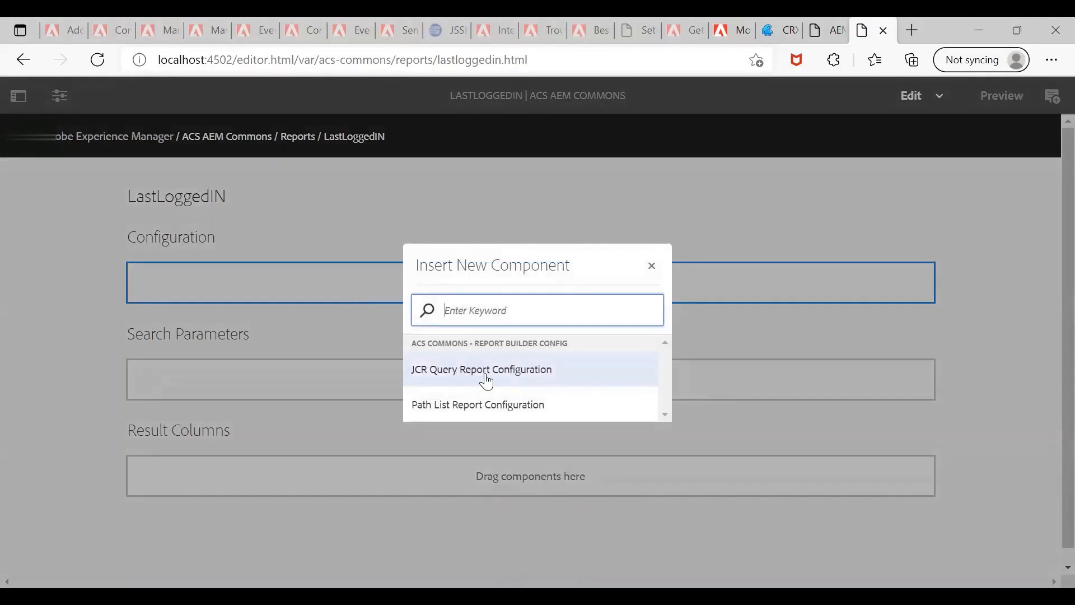
Configure a JCR-SQL2 user login query with page size 10 and save it
click(481, 369)
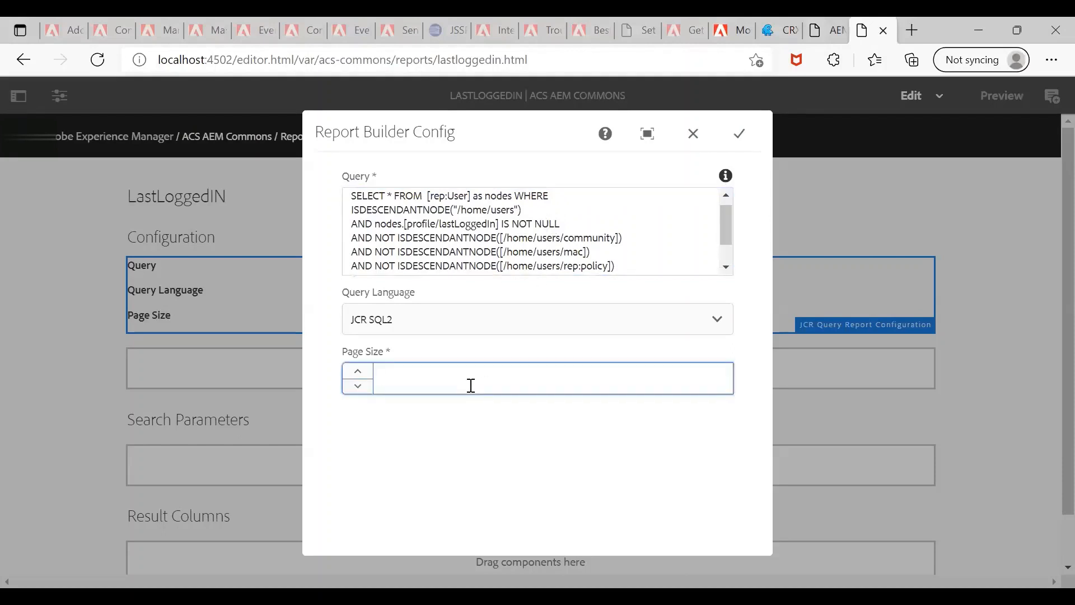
text(10)
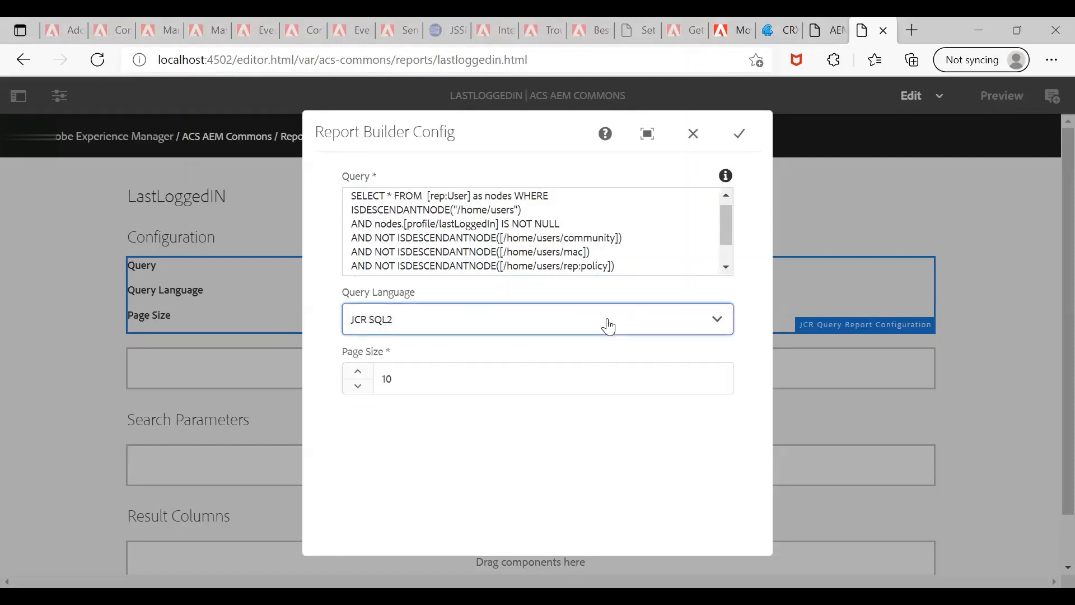
mouse_move(716, 150)
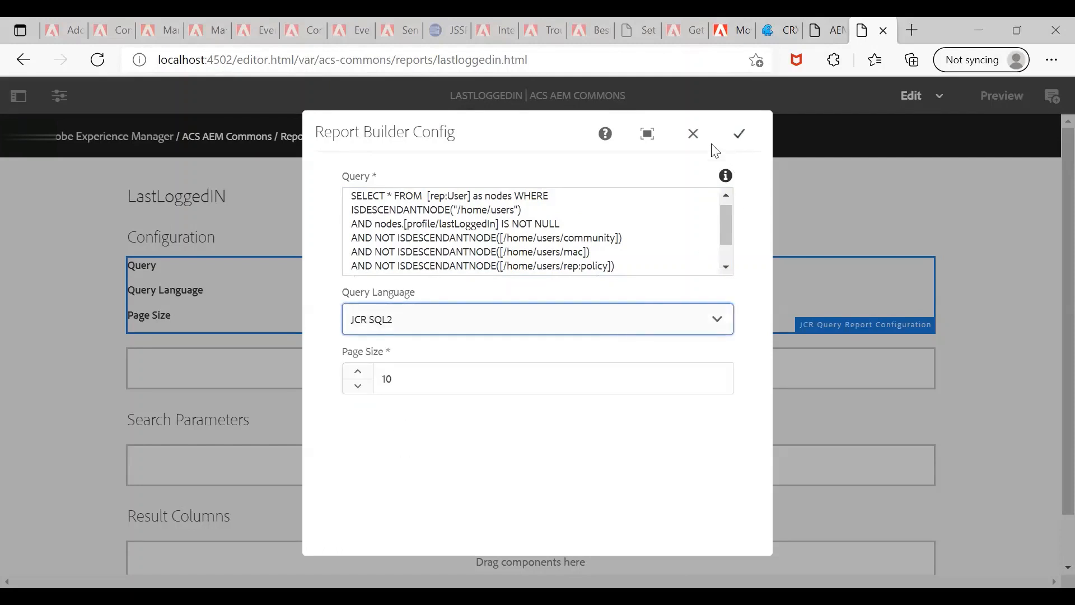
click(738, 133)
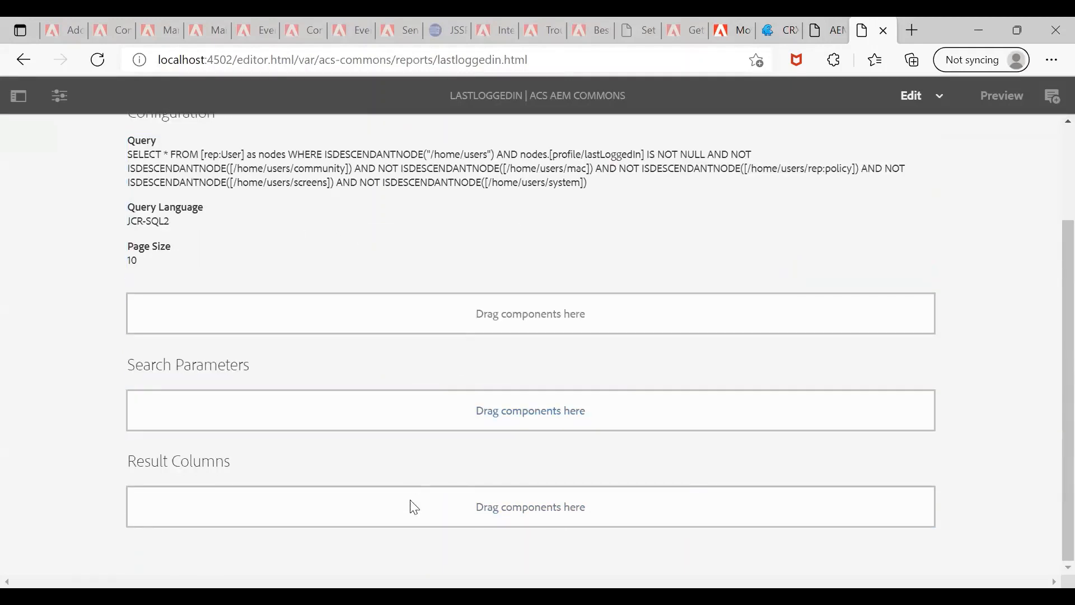
Add a text result column headed User reading rep:principalName
click(529, 507)
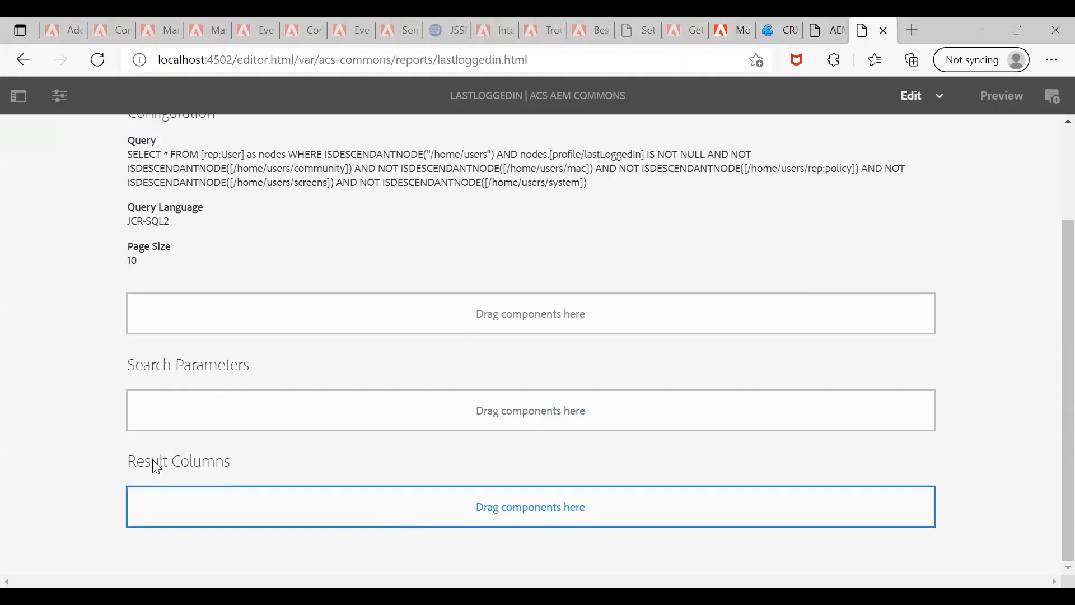
click(529, 507)
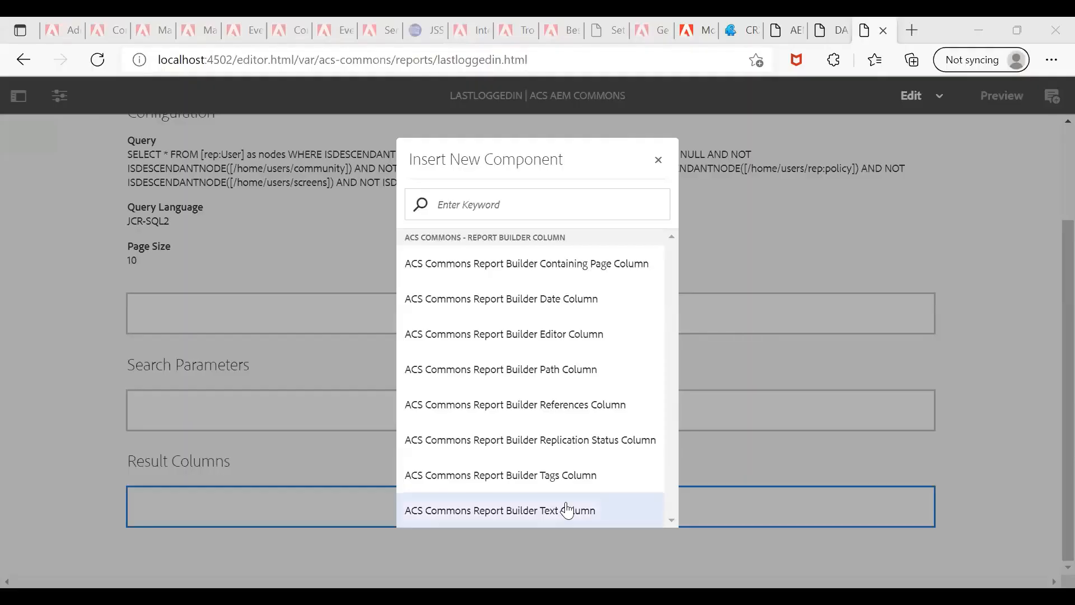
mouse_move(514, 516)
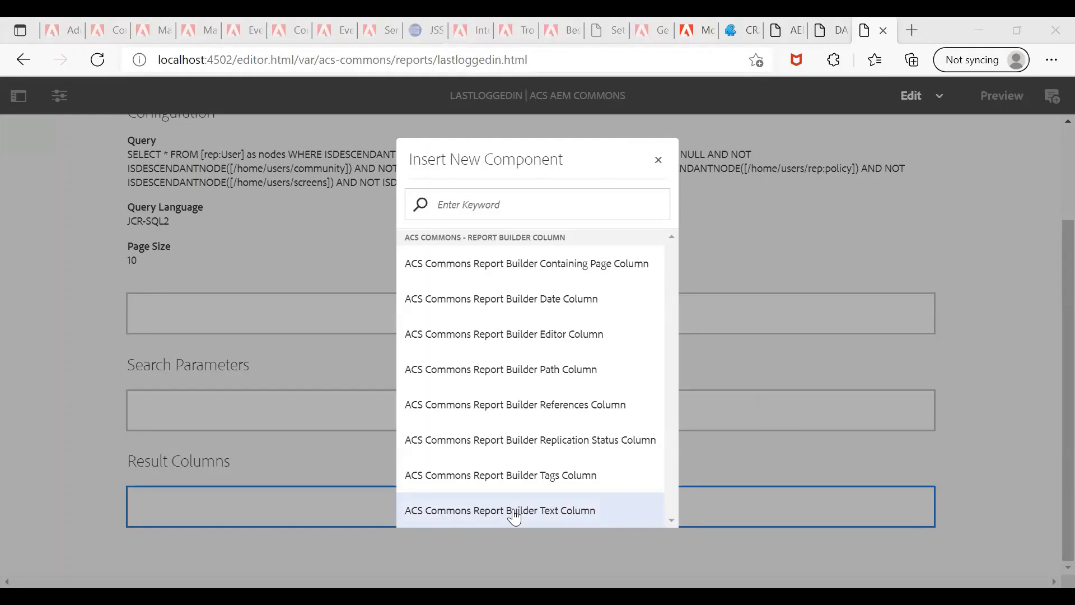
click(499, 511)
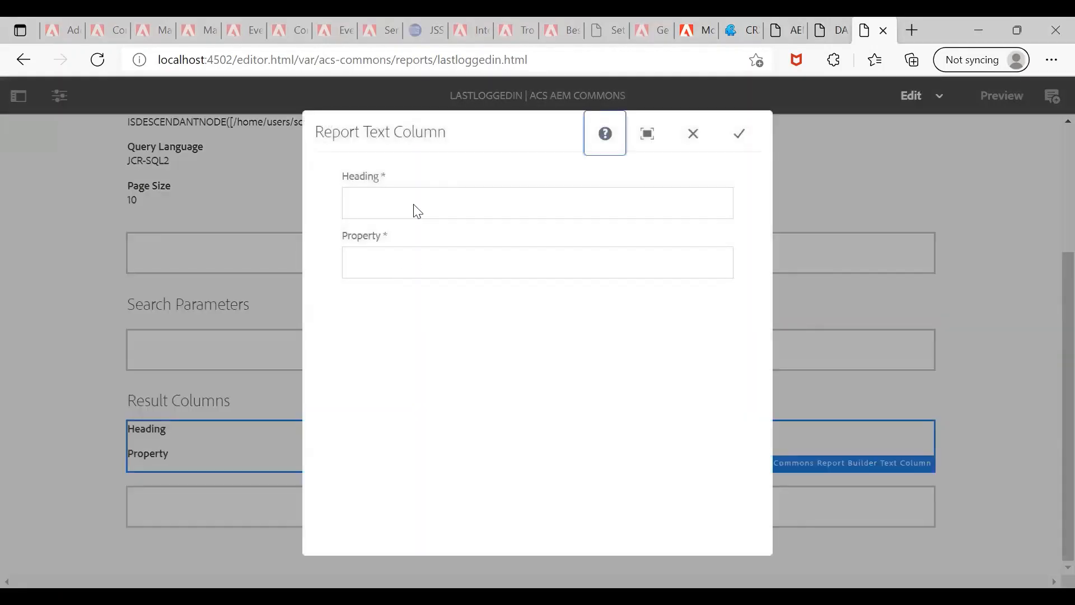
click(536, 202)
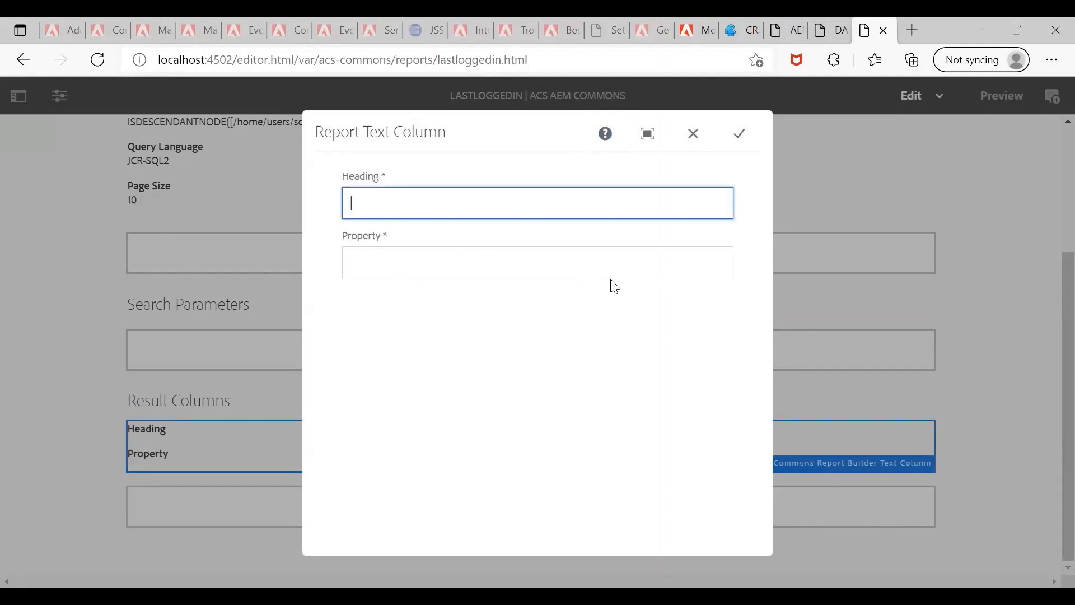
text(User)
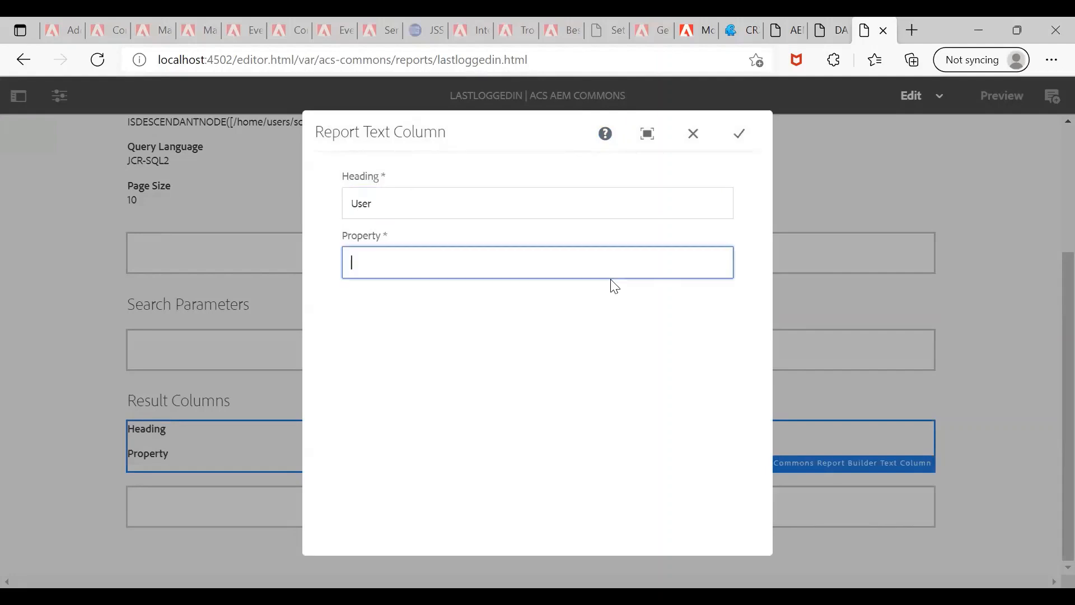
text(rep:principalName)
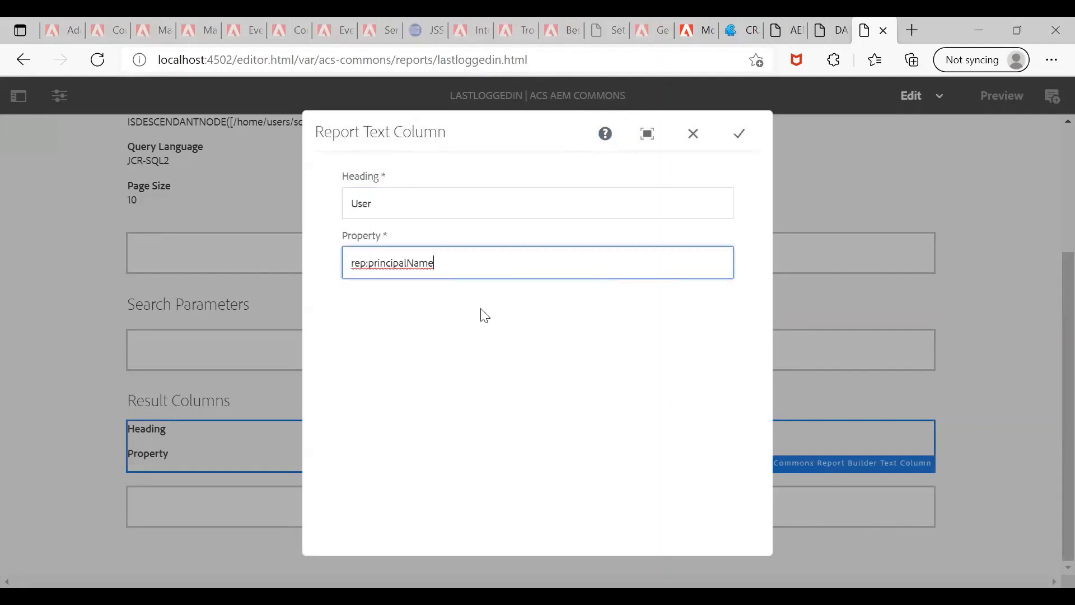
click(738, 133)
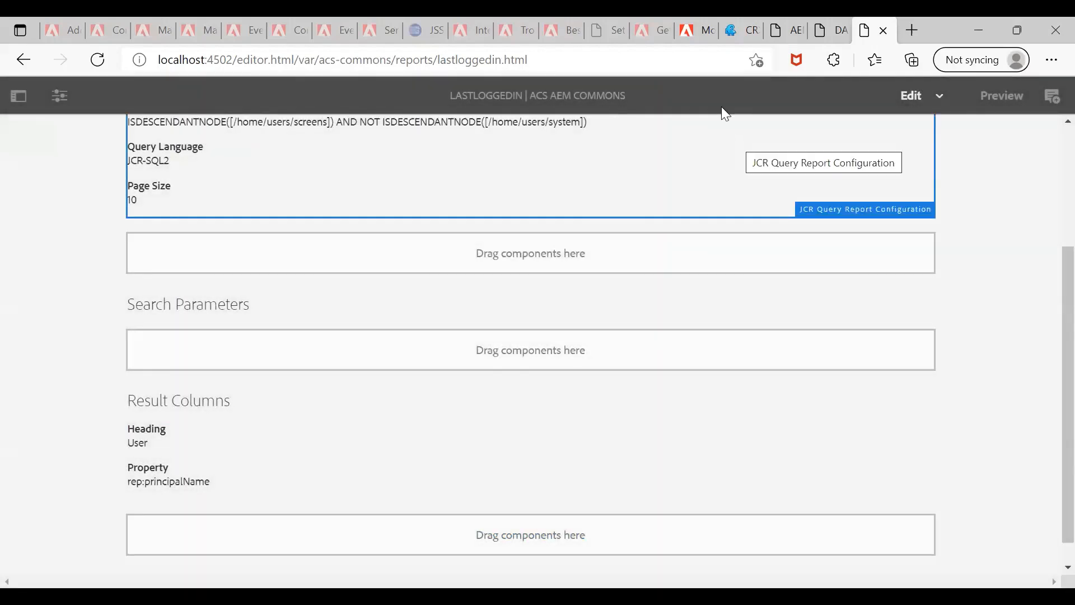
Add a text result column headed Last Logged In Time reading profile/lastLoggedIn
click(529, 535)
text(L)
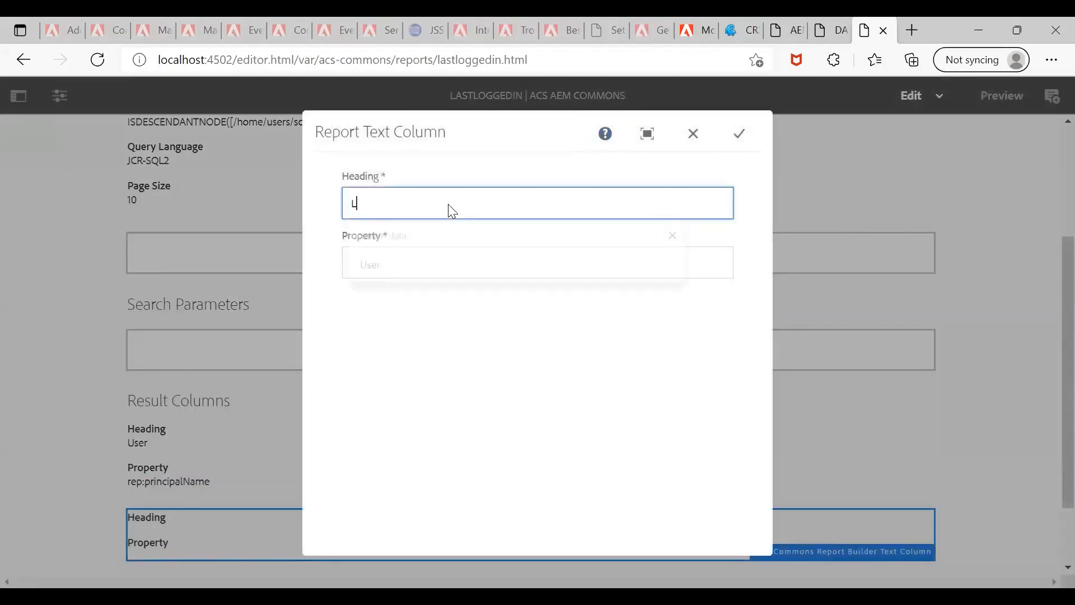
text(ast Lo)
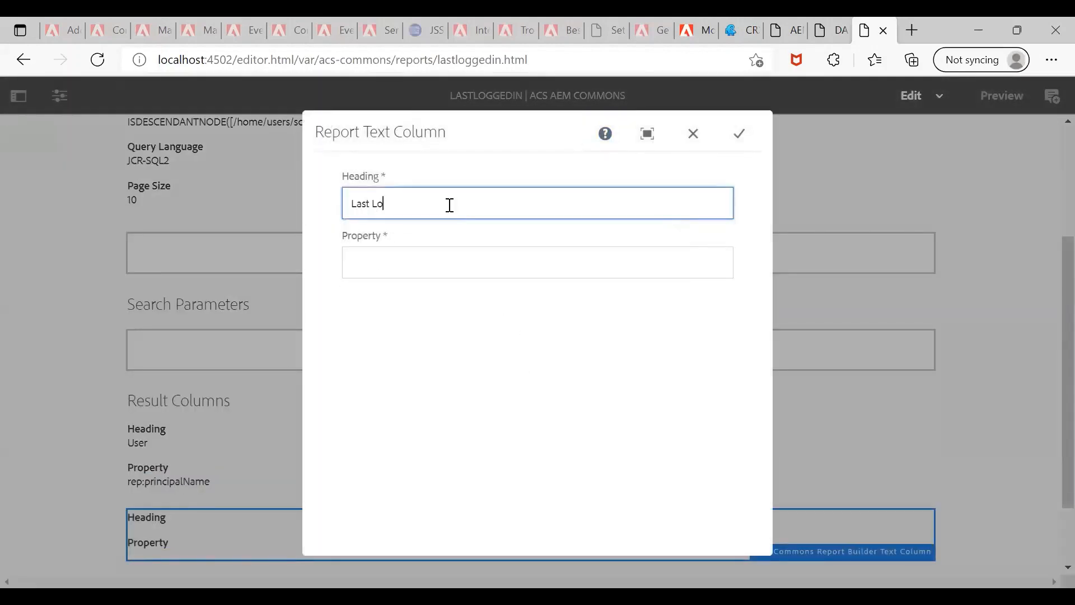
text(gged)
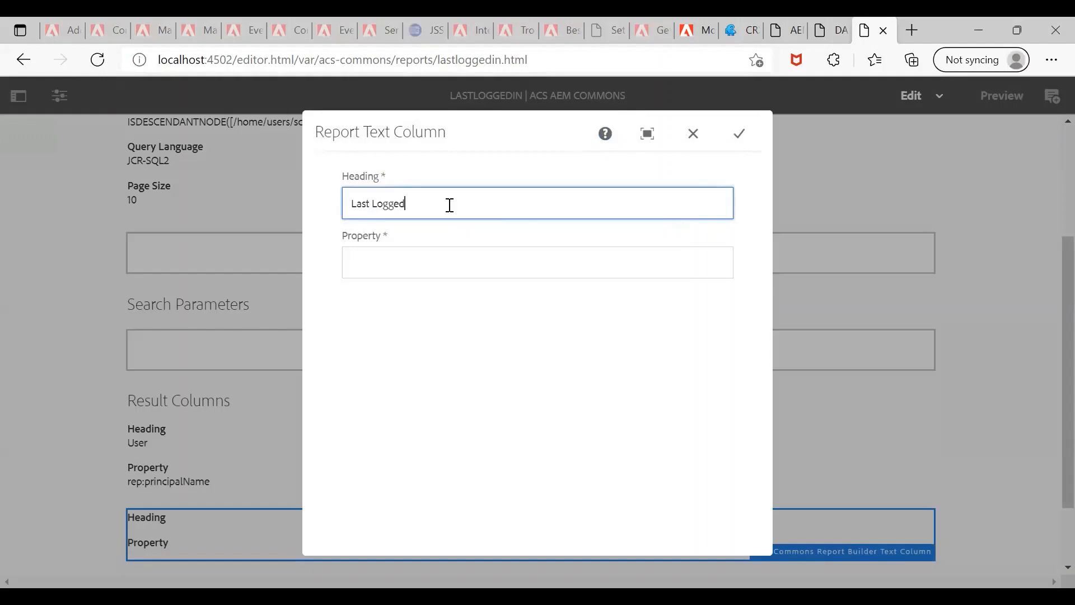
text(In Time)
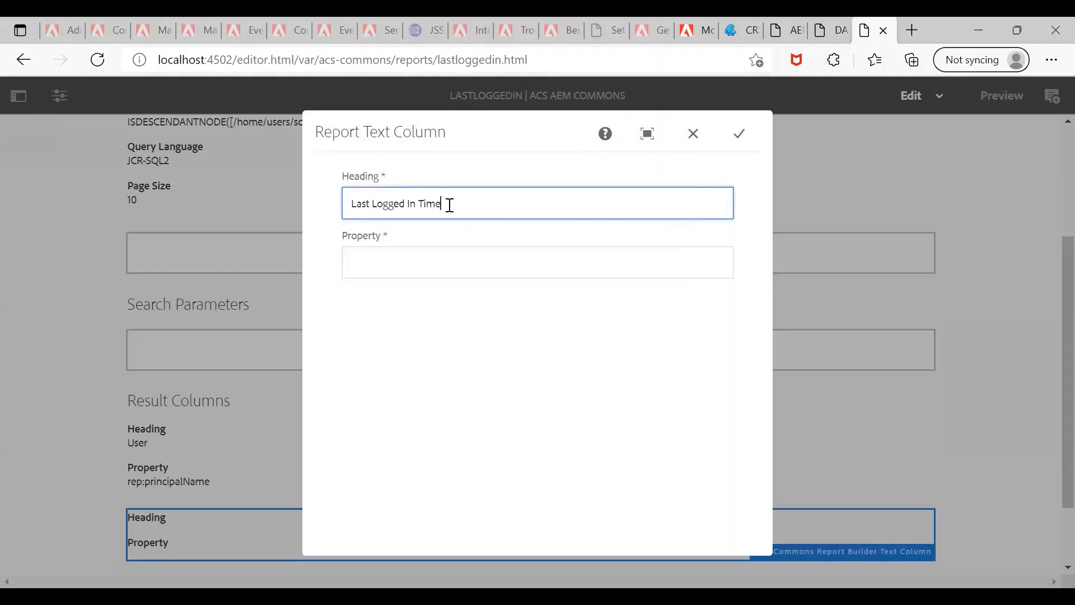
text(profile/lastLoggedIn)
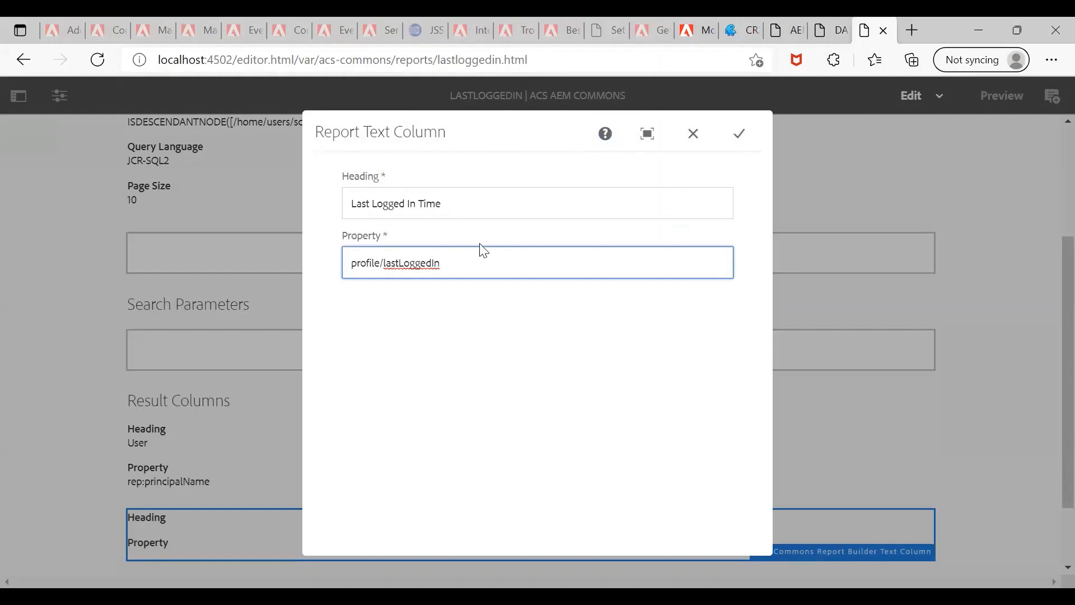
click(738, 134)
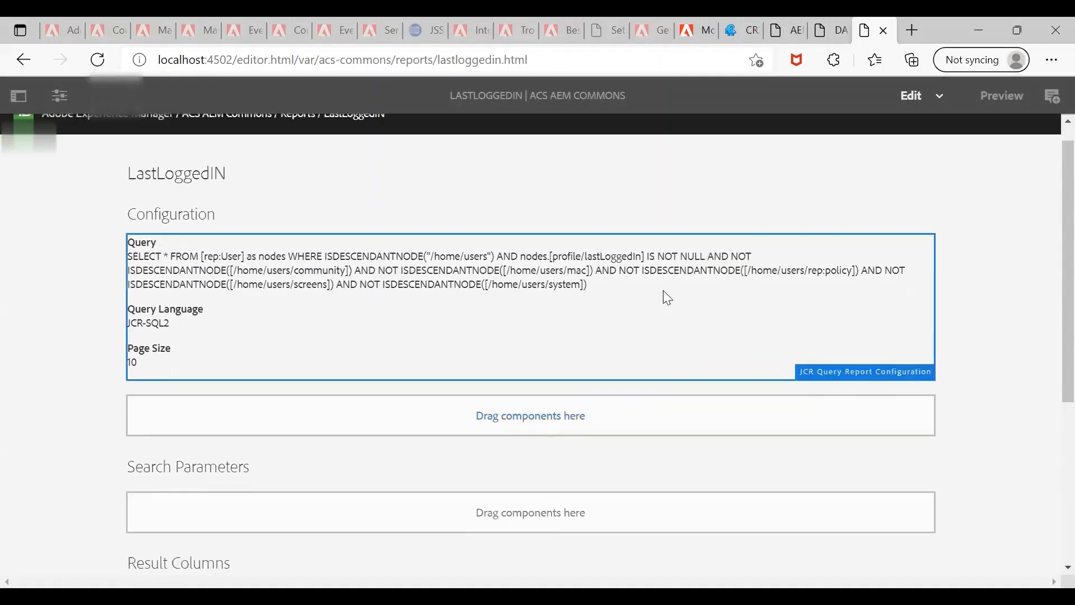
Execute the LastLoggedIN report, listing admin, testuser and damuser with login times
scroll(down, 3)
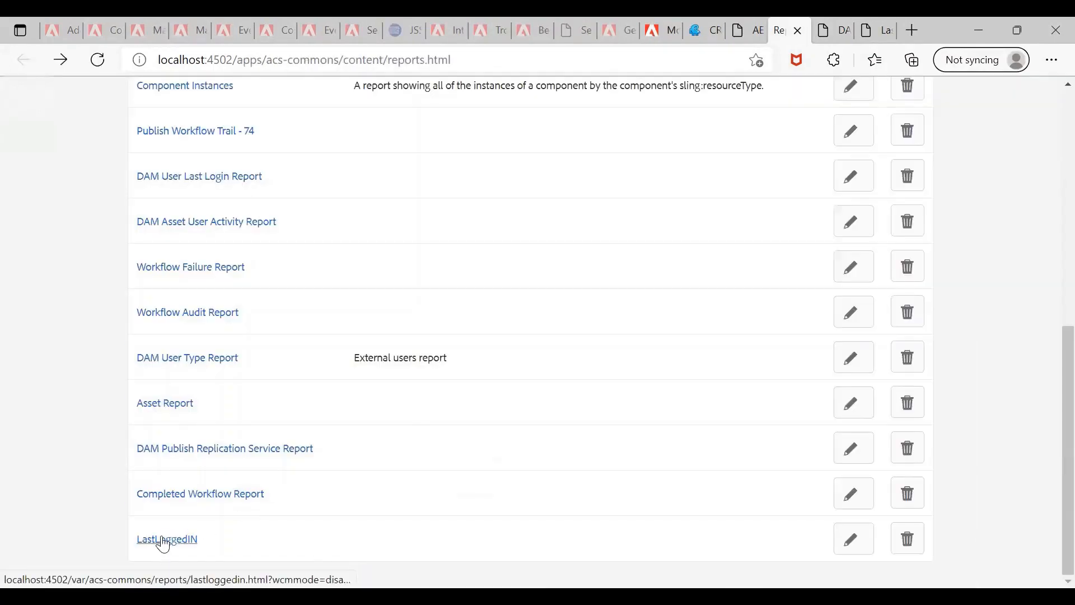
click(167, 538)
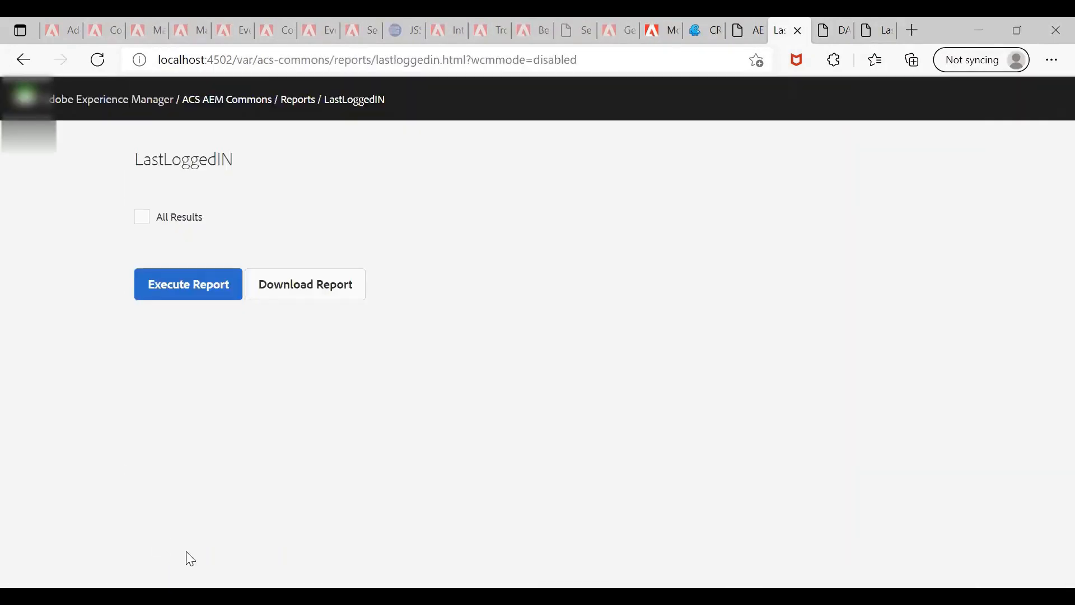
mouse_move(188, 295)
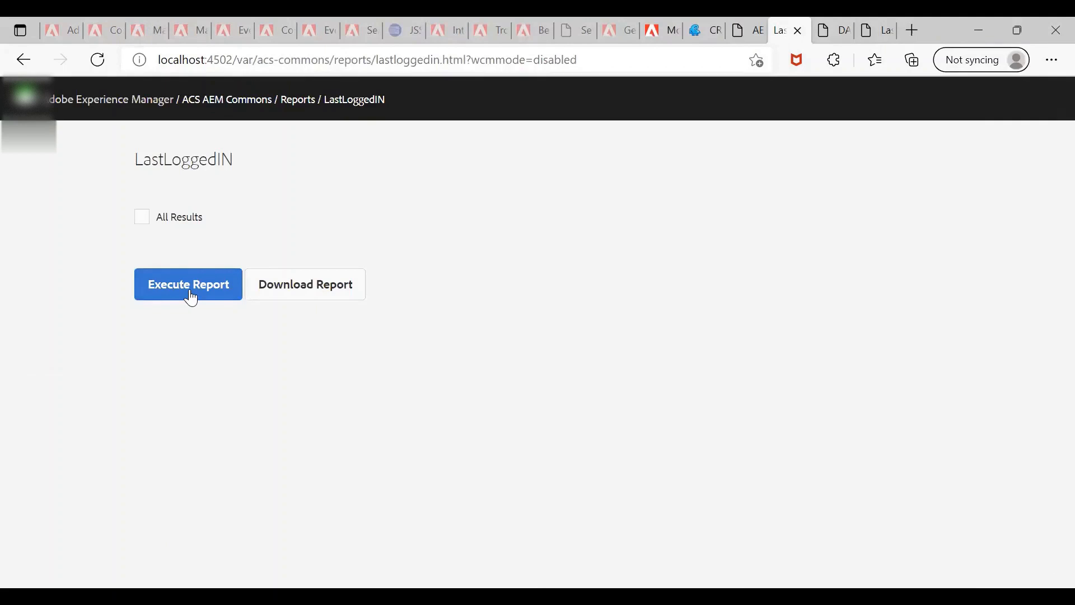
click(188, 284)
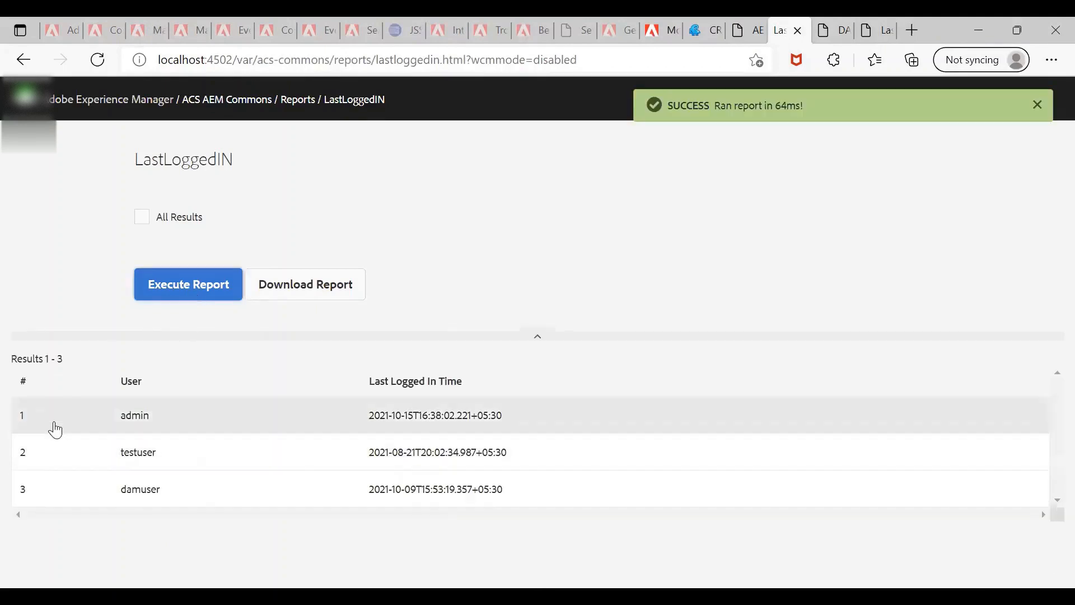
double_click(135, 414)
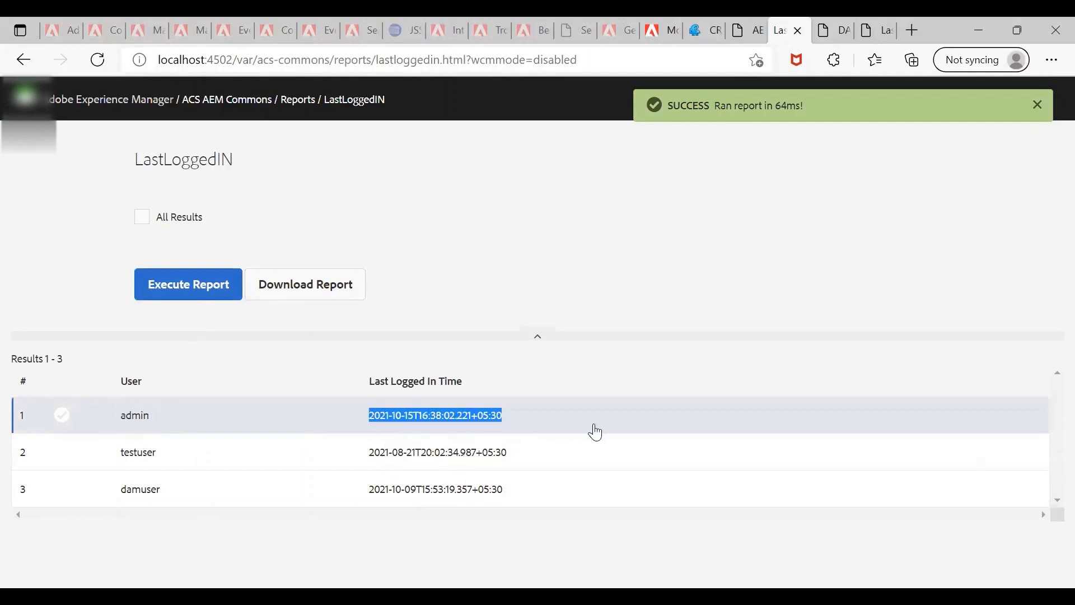
double_click(138, 451)
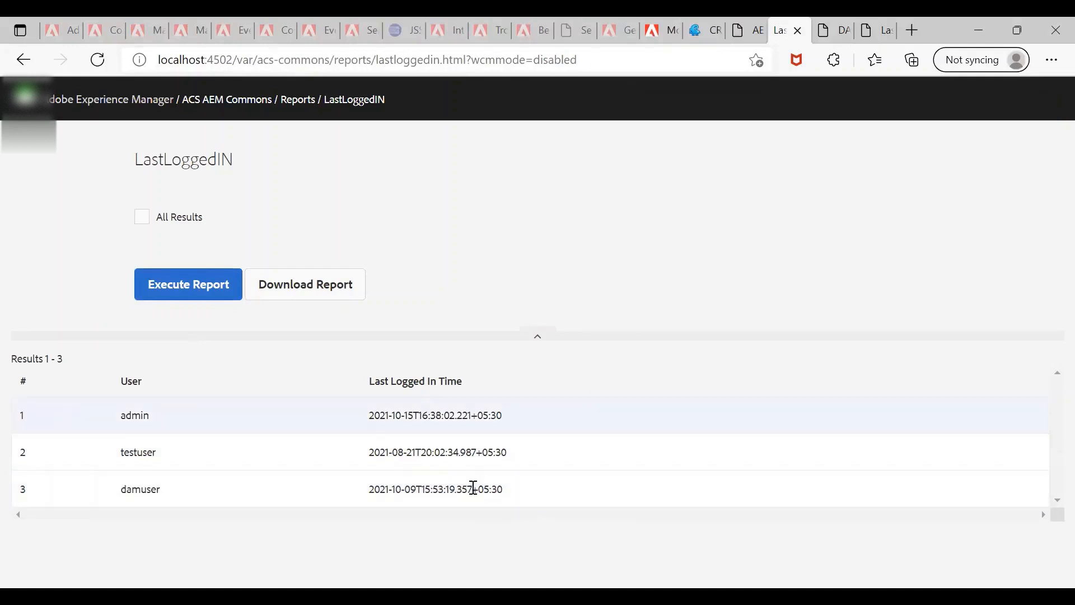
Download the report as LastLoggedIN.csv and open it from the browser downloads
click(305, 283)
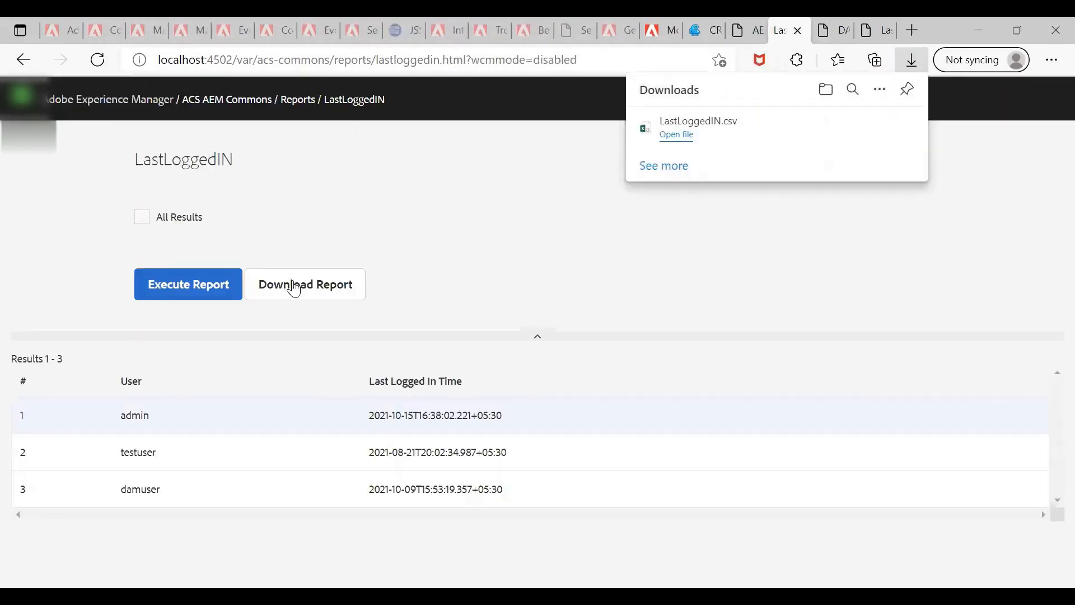
mouse_move(304, 258)
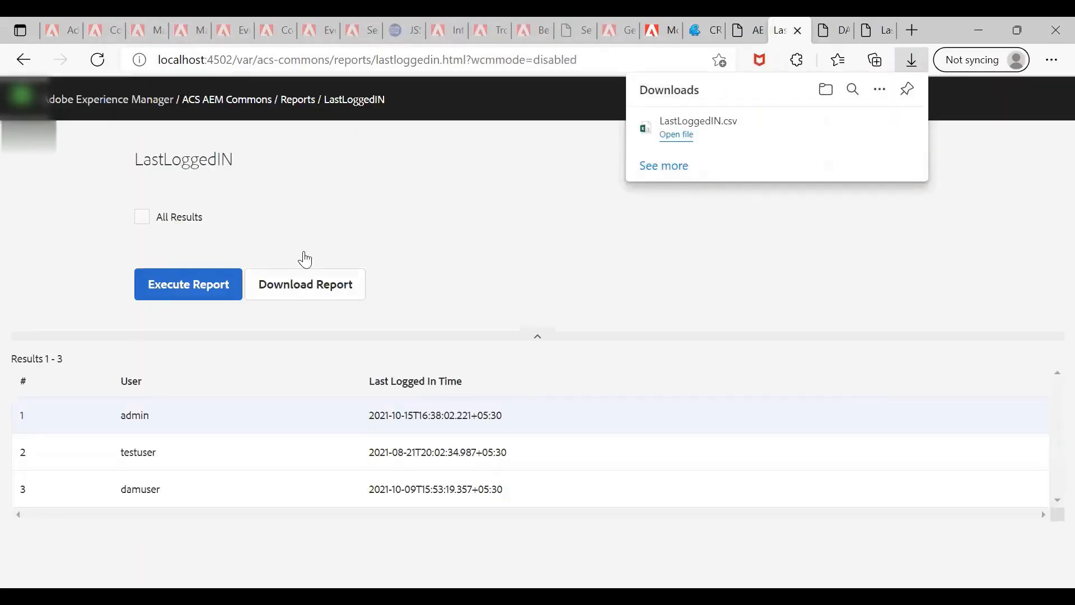
mouse_move(675, 145)
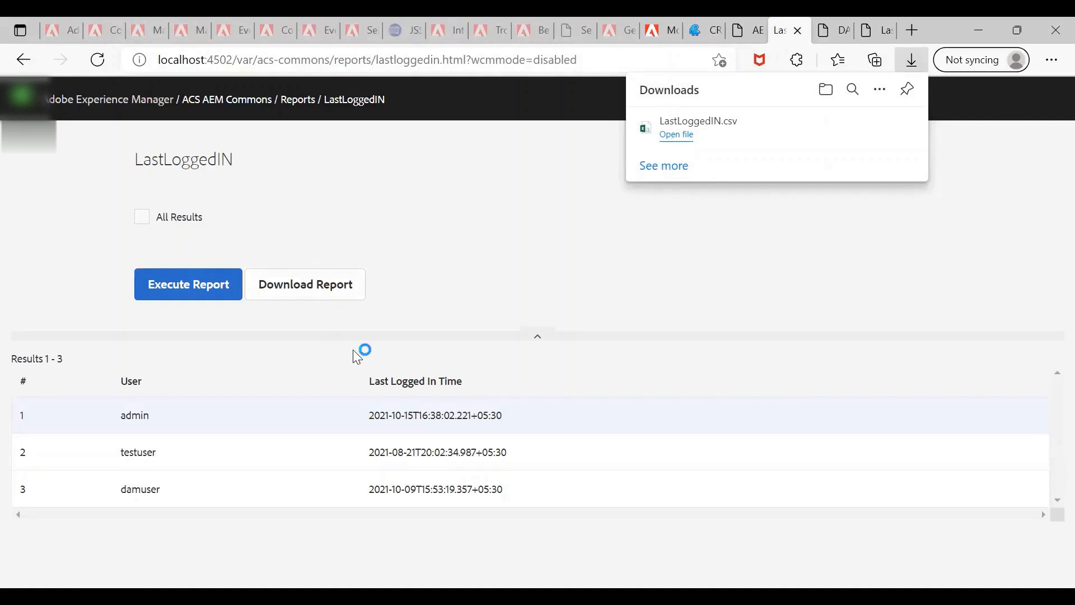
click(675, 134)
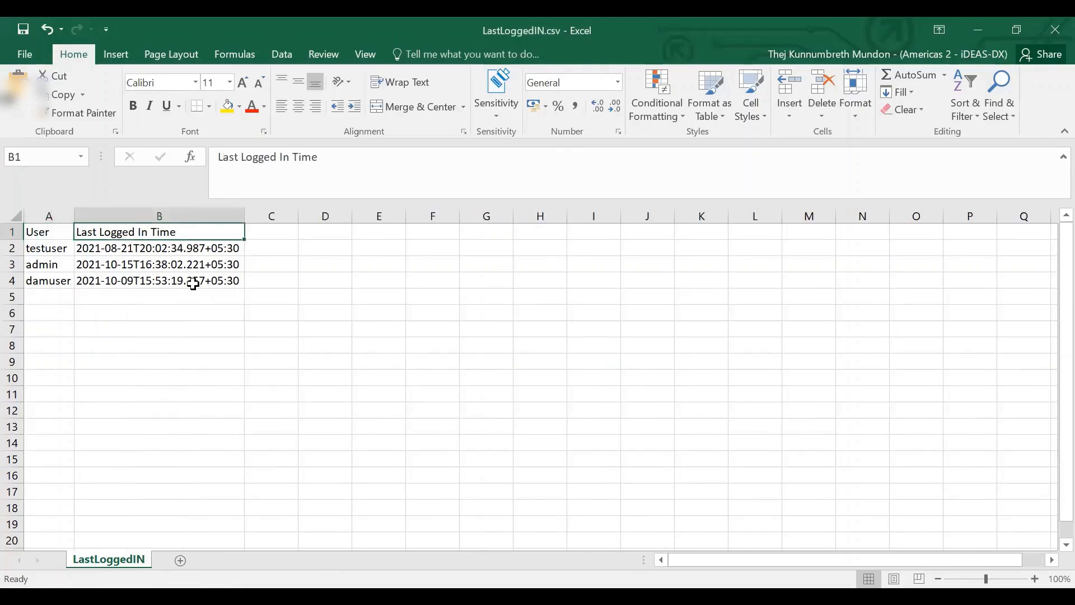
Select damuser's Last Logged In Time cell to see its full timestamp
click(158, 280)
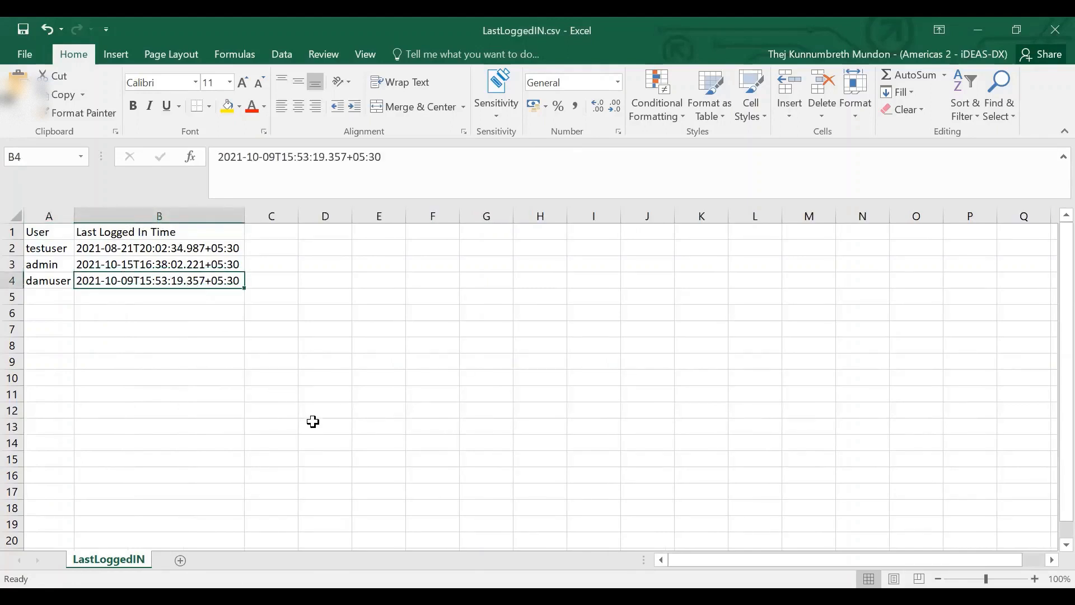
mouse_move(417, 117)
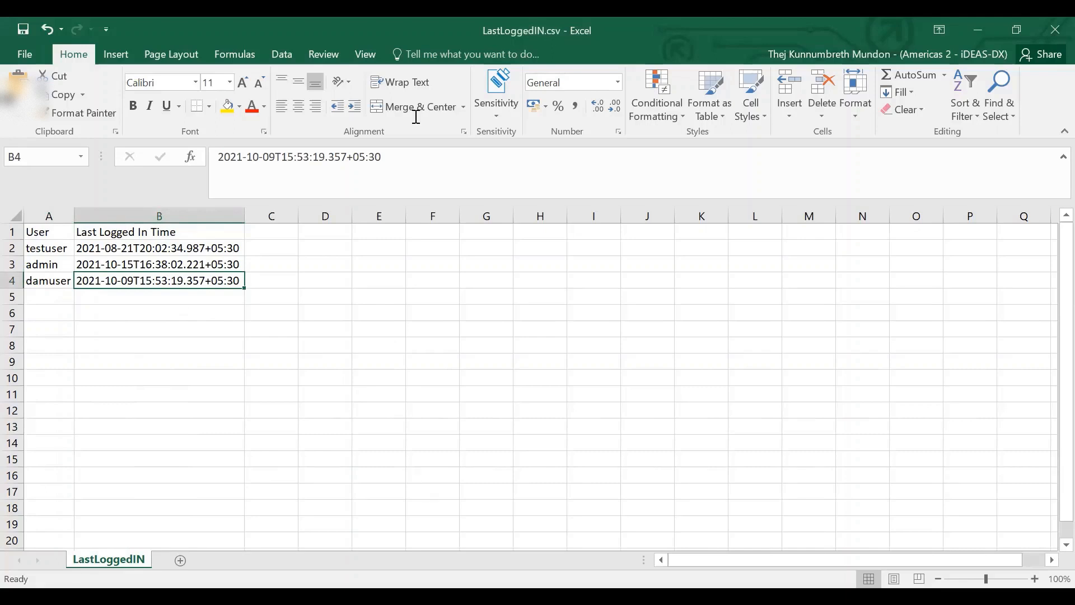
mouse_move(289, 346)
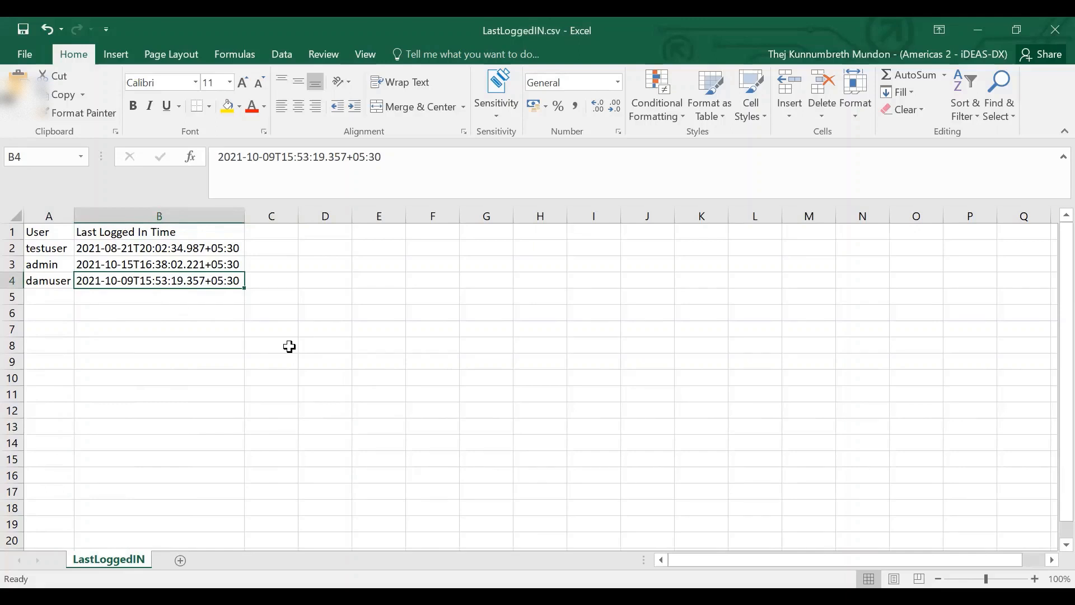
mouse_move(352, 377)
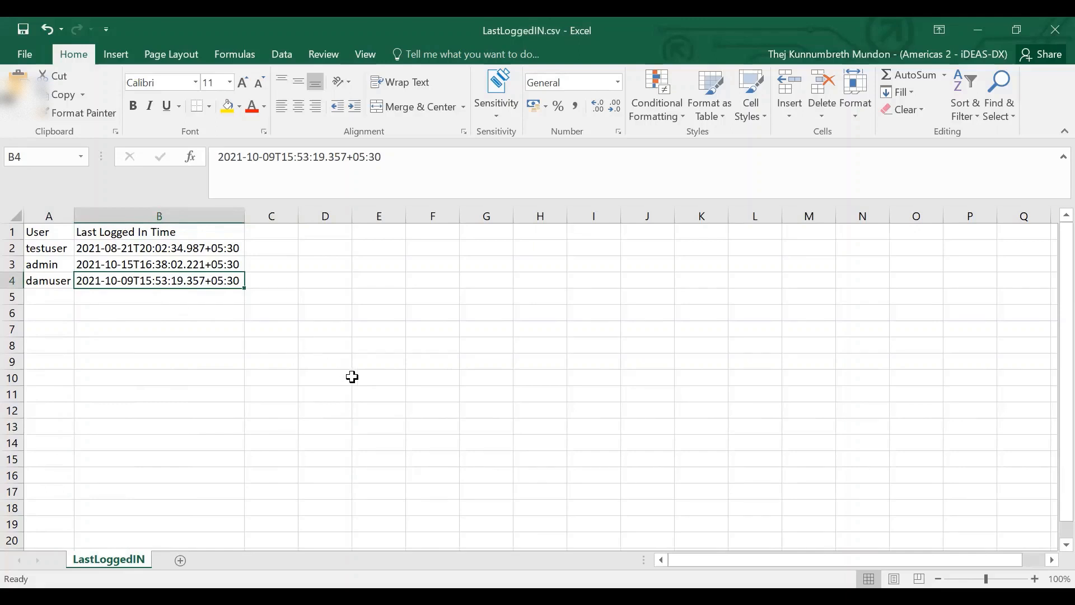